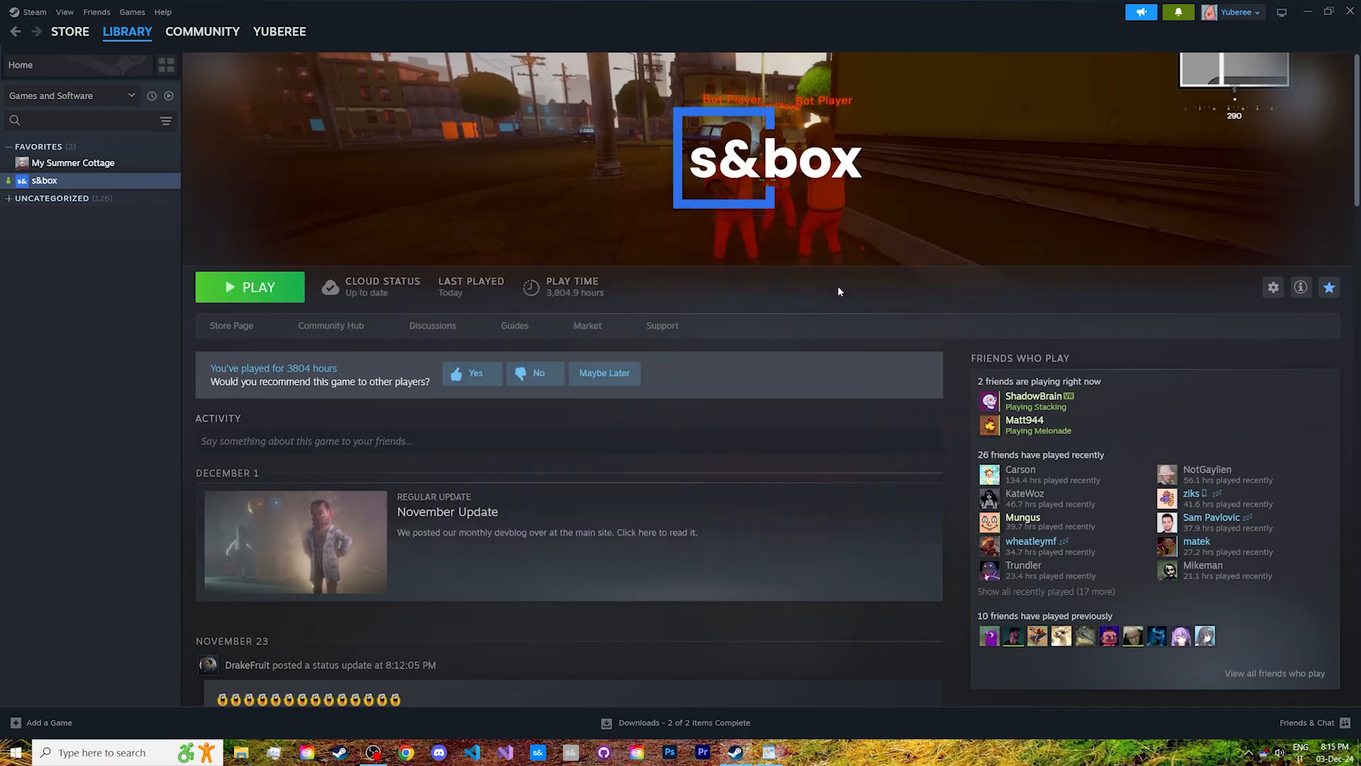
mouse_move(821, 344)
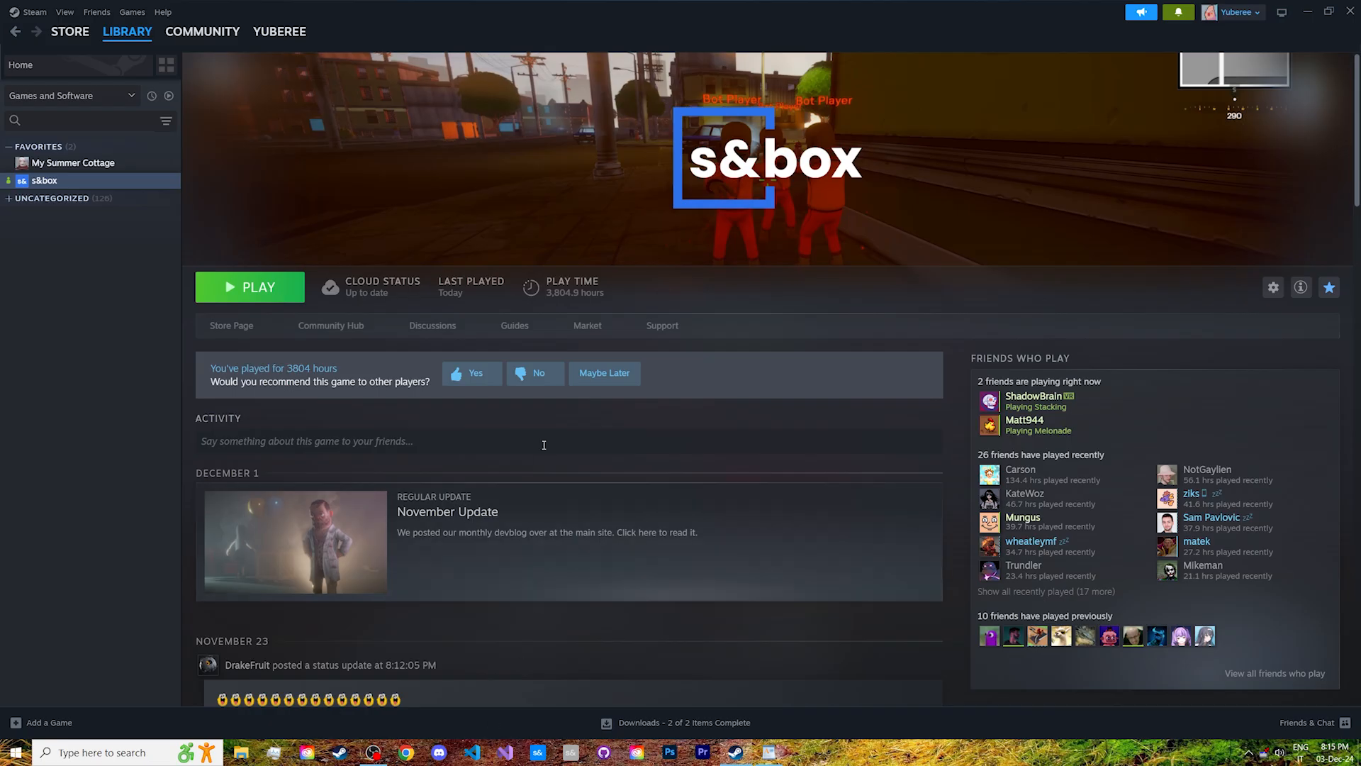
mouse_move(604, 373)
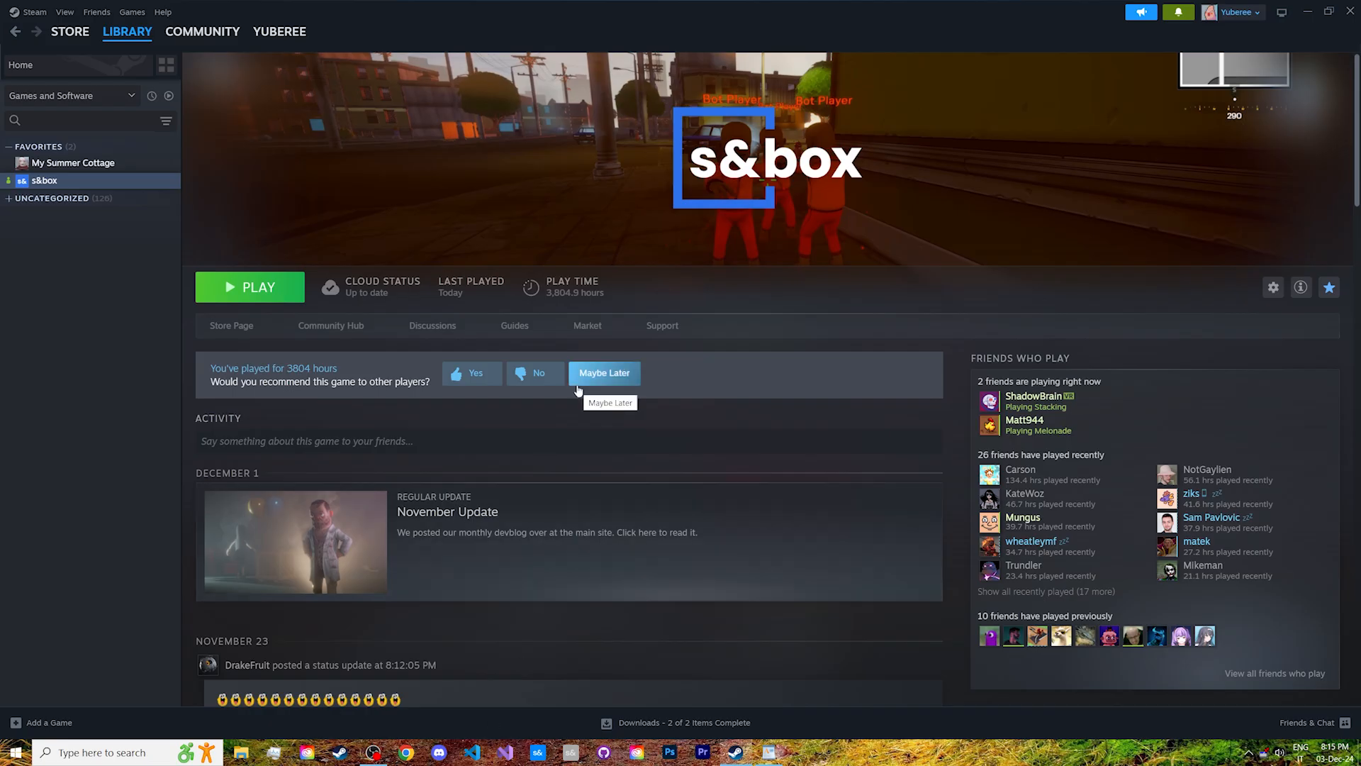
mouse_move(664, 350)
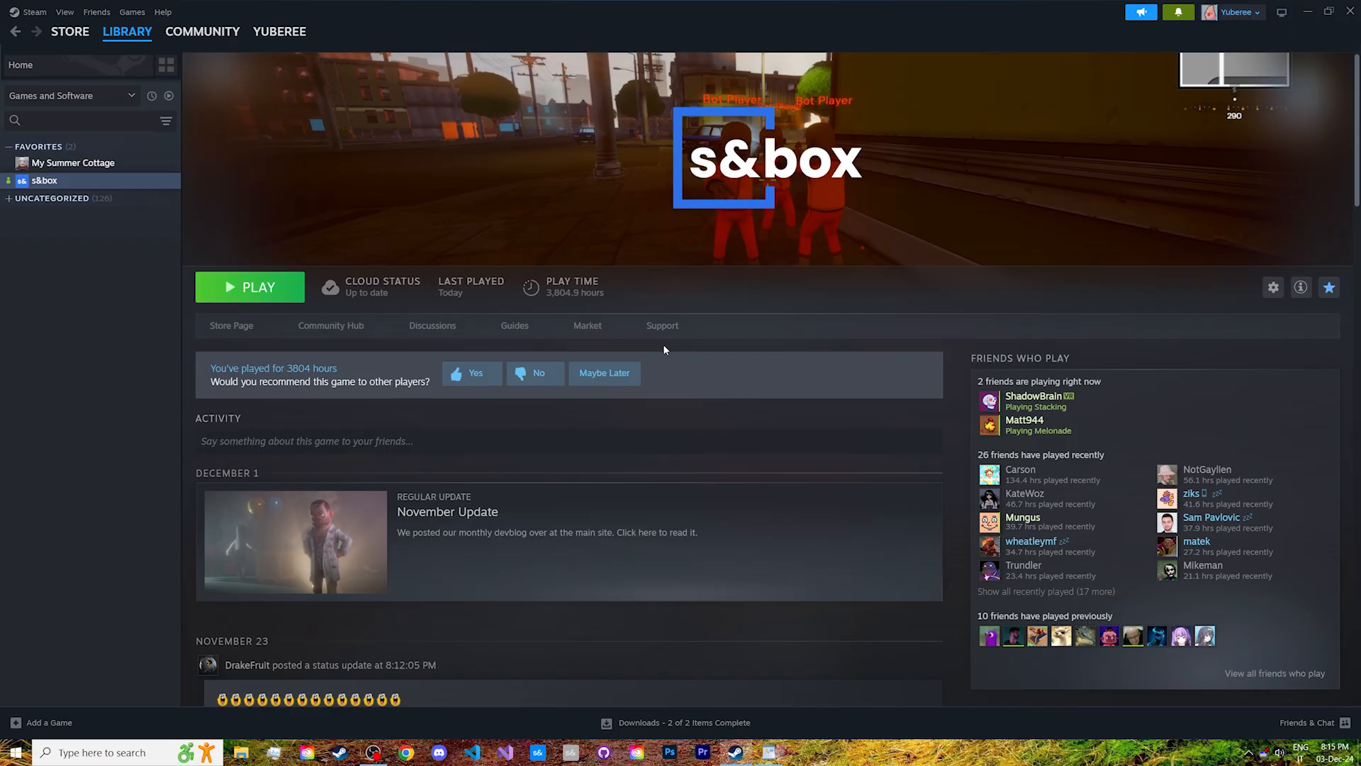
mouse_move(699, 349)
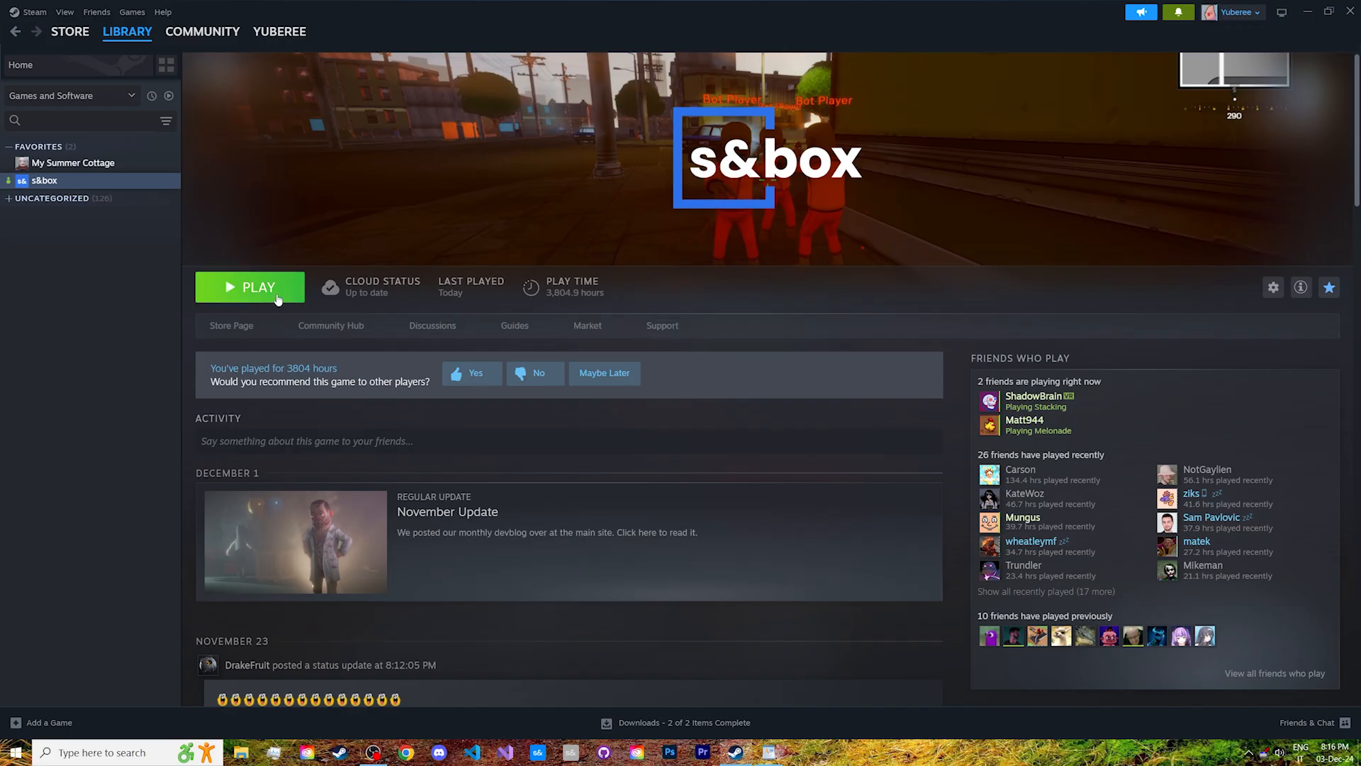
Step: Launch s&box from Steam choosing the Open s&box Editor launch option
click(249, 286)
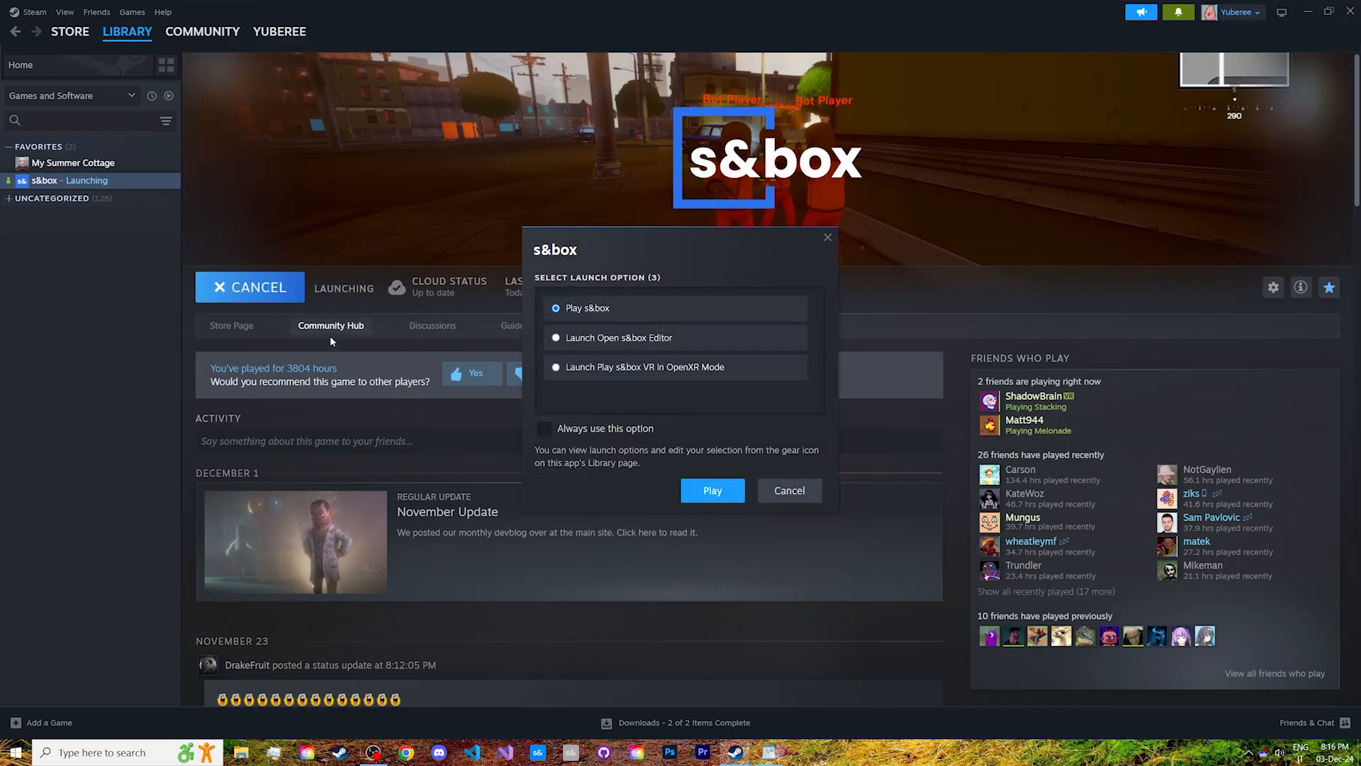
mouse_move(631, 306)
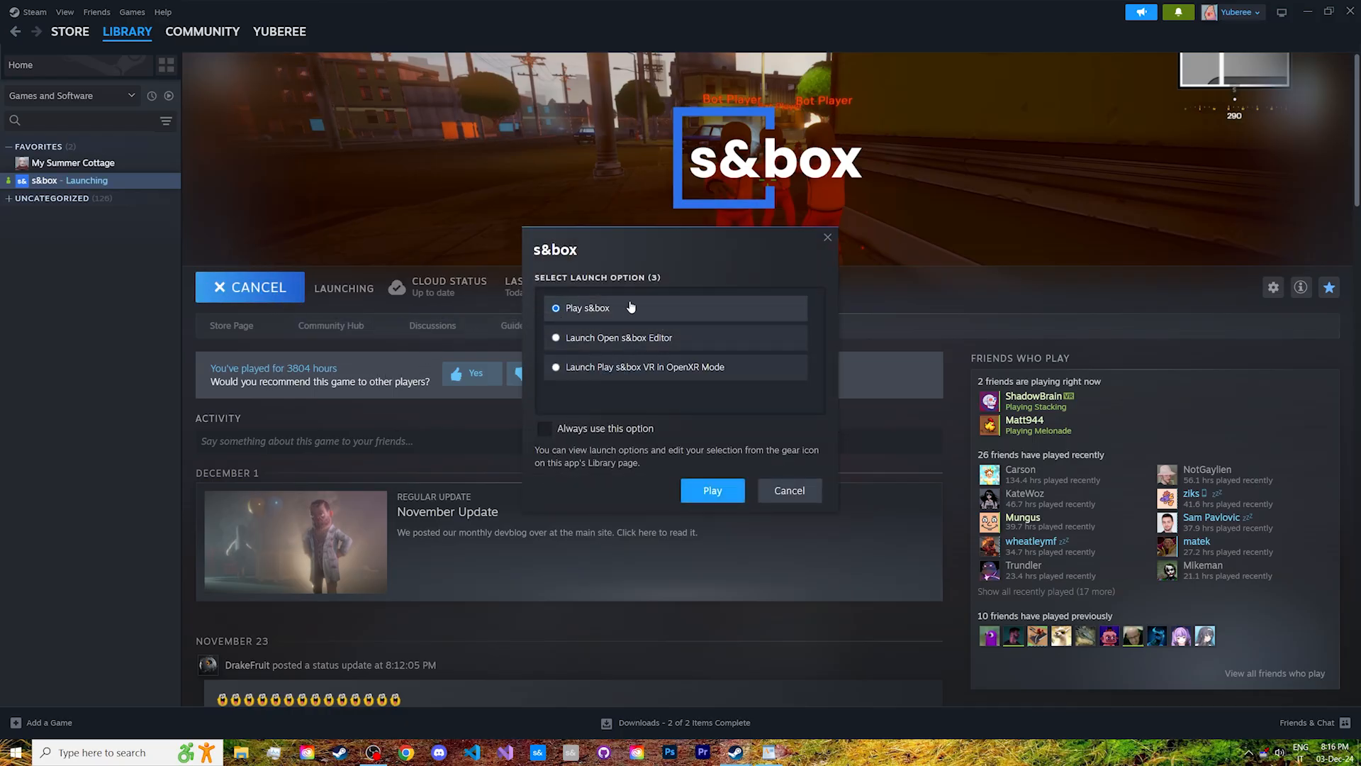
mouse_move(609, 341)
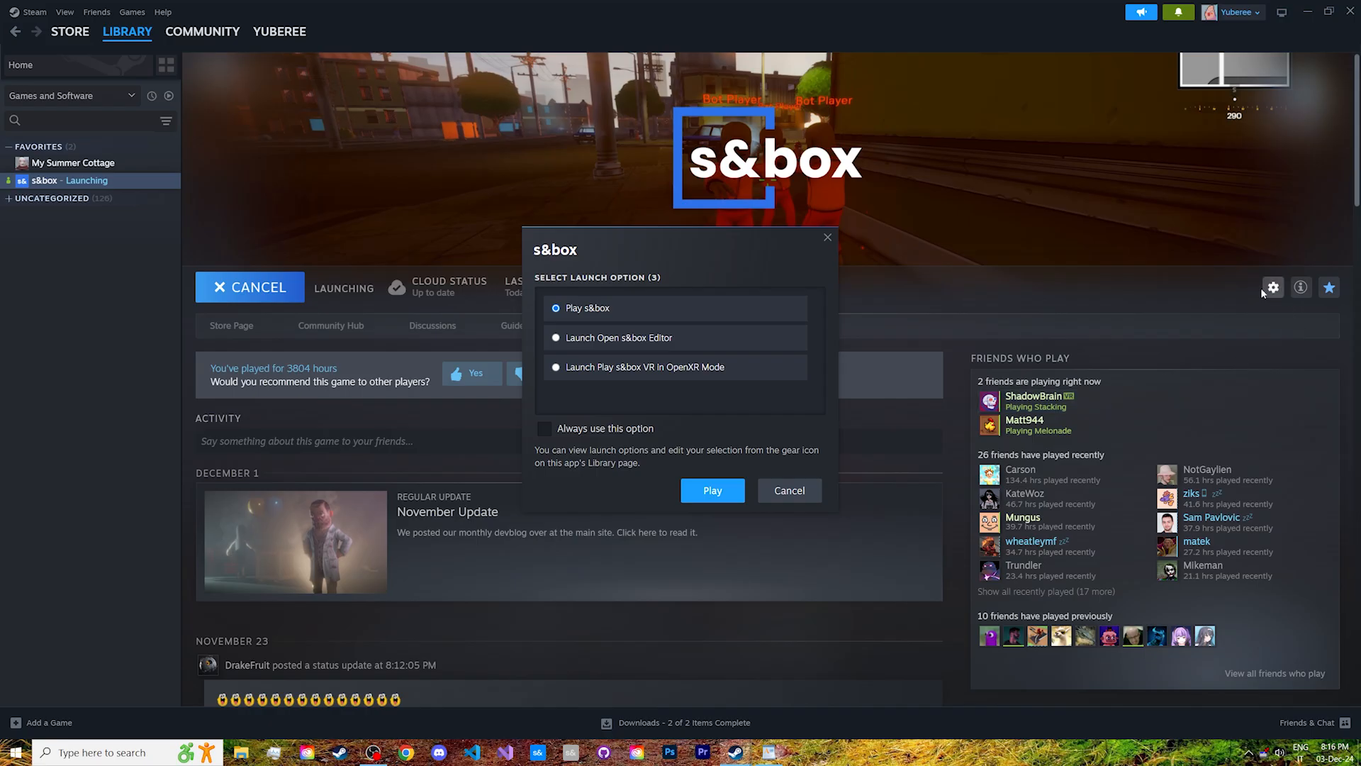
click(710, 490)
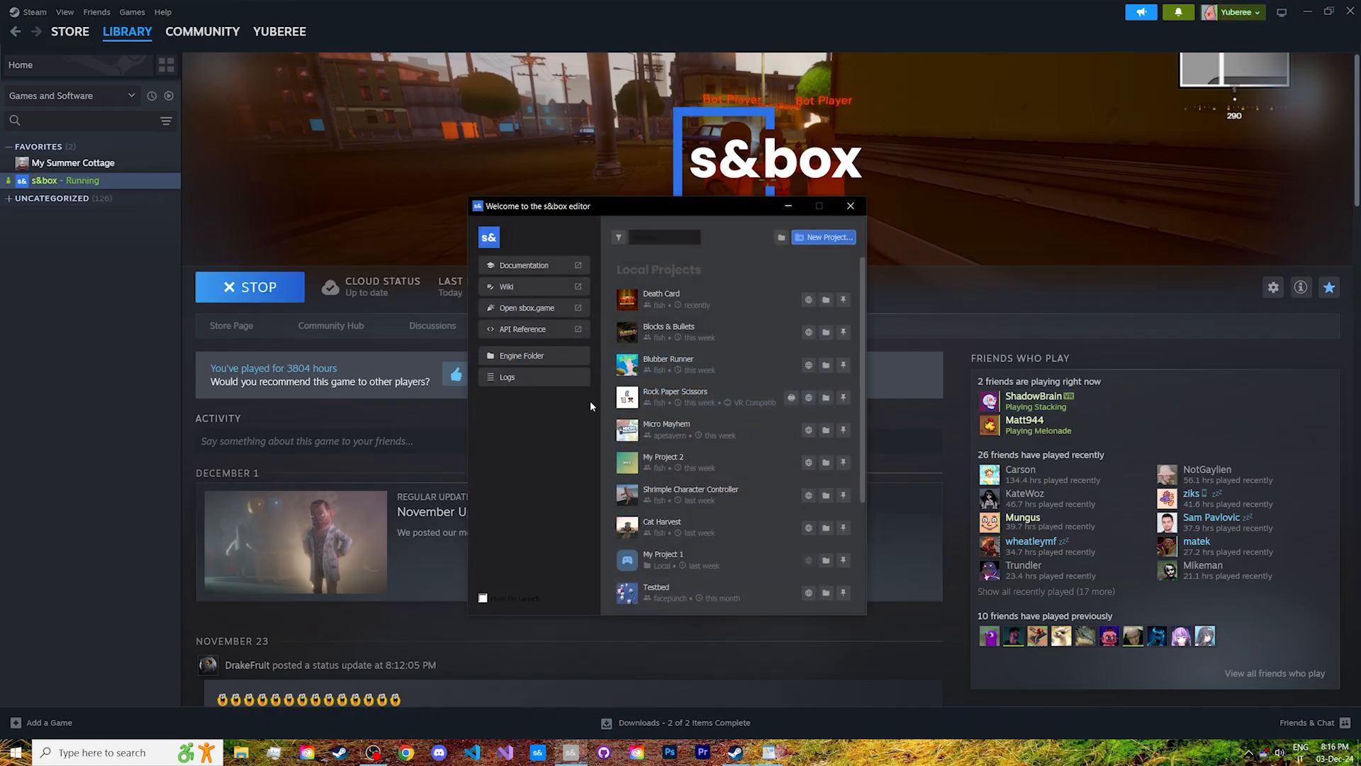
mouse_move(710, 273)
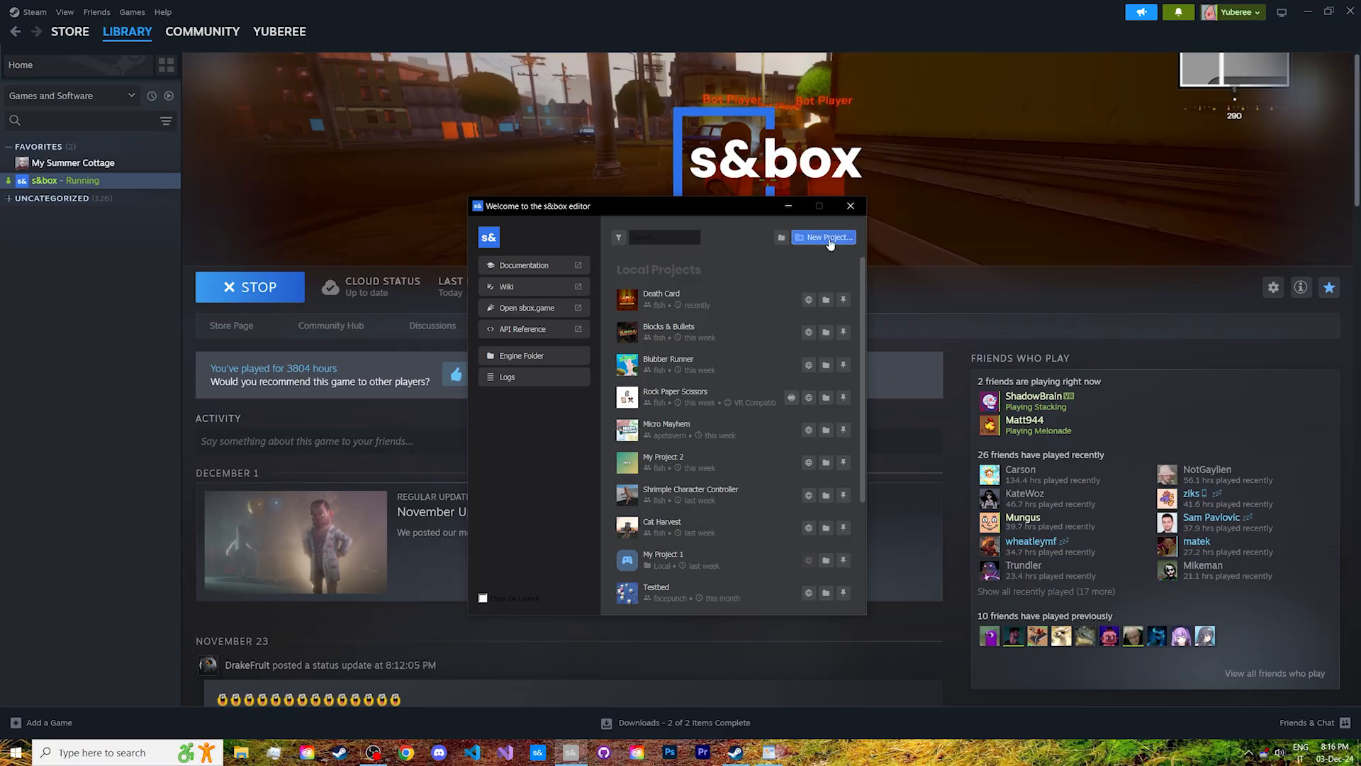
Step: Create a new Game - Minimal project titled 'Snot Farm' (ident snot_farm)
click(823, 237)
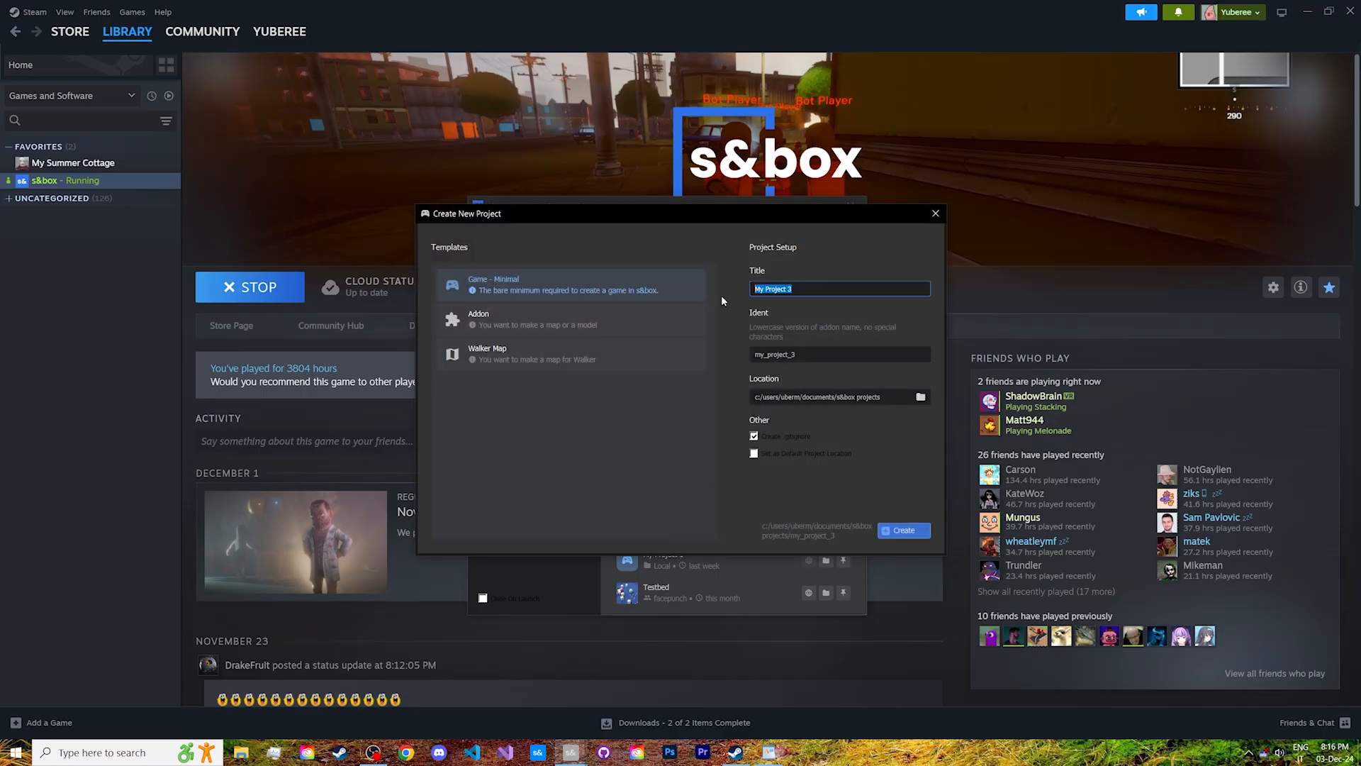
text(Snot Farm)
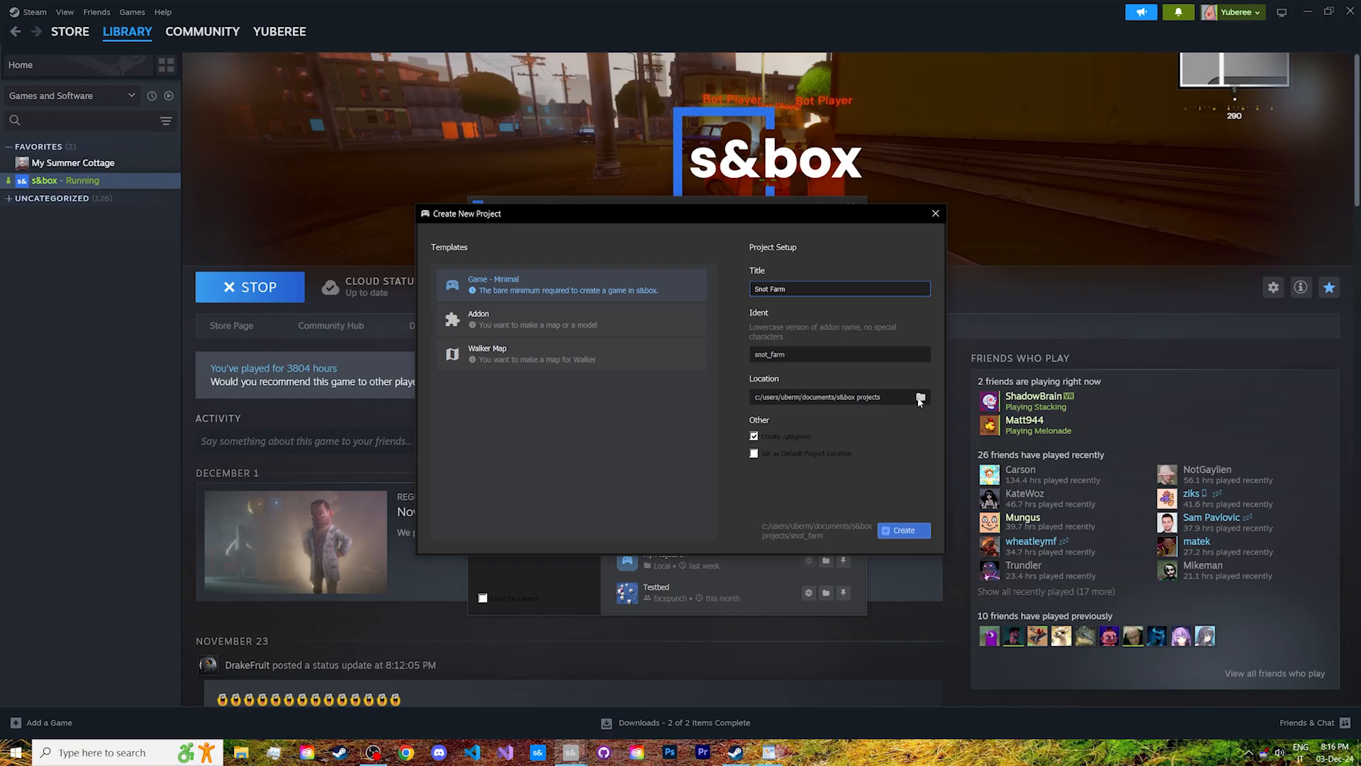
mouse_move(832, 370)
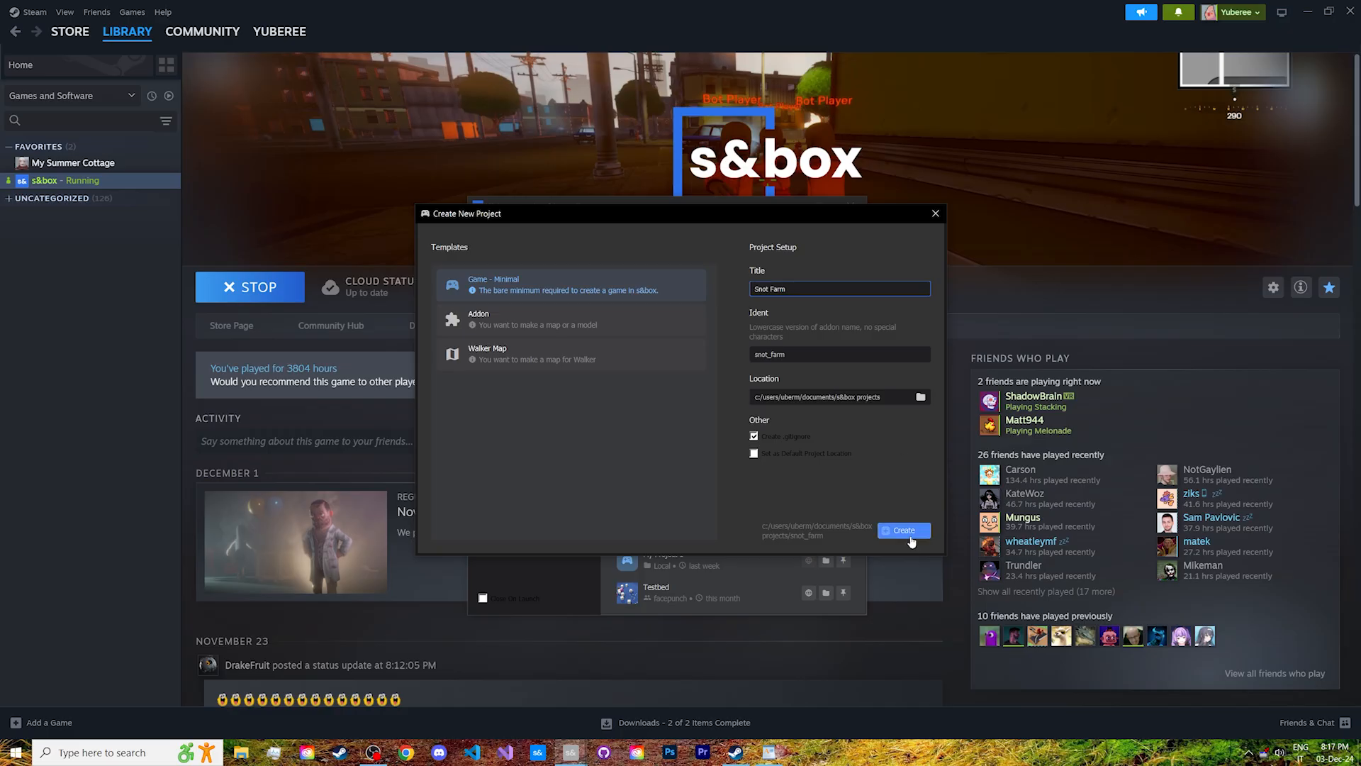
click(903, 530)
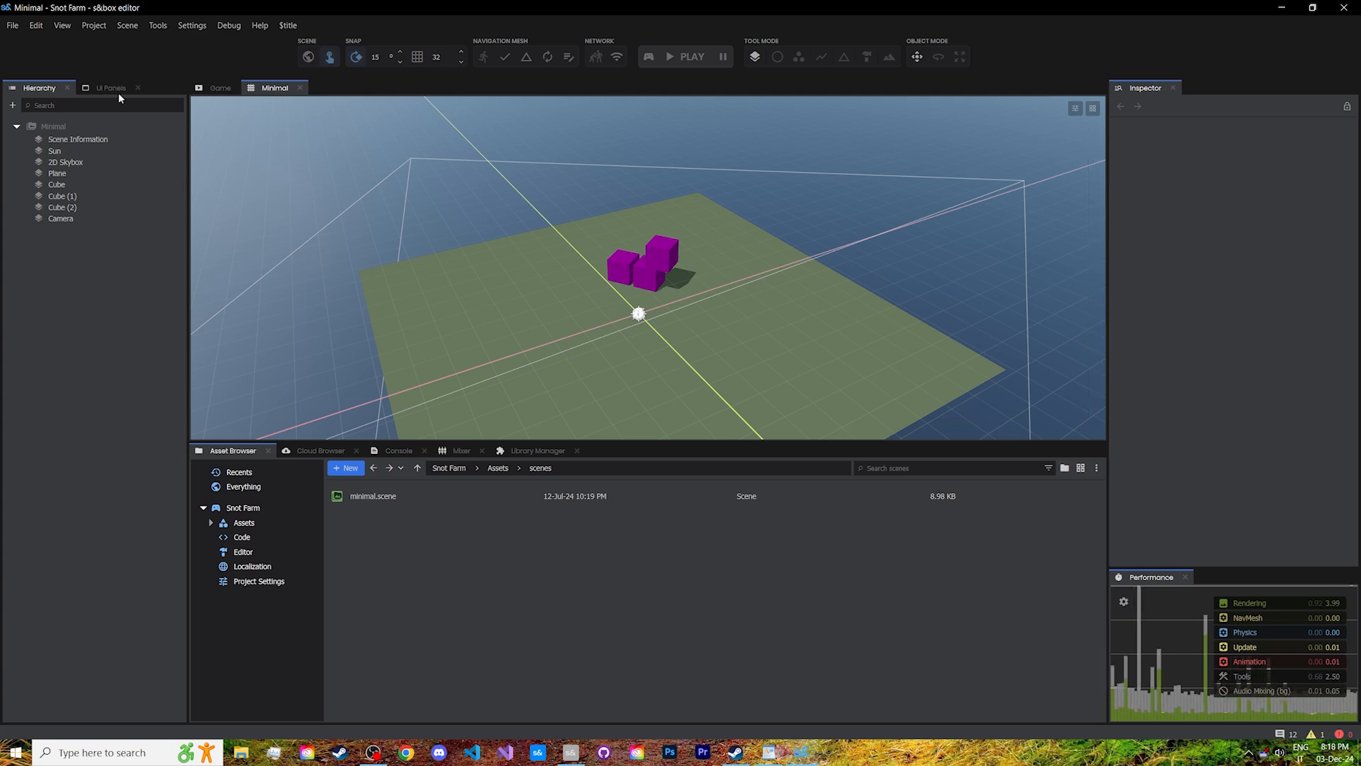
Step: Inspect the minimal.scene asset, then select the 2D Skybox to view its sky material and envmap probe
click(110, 88)
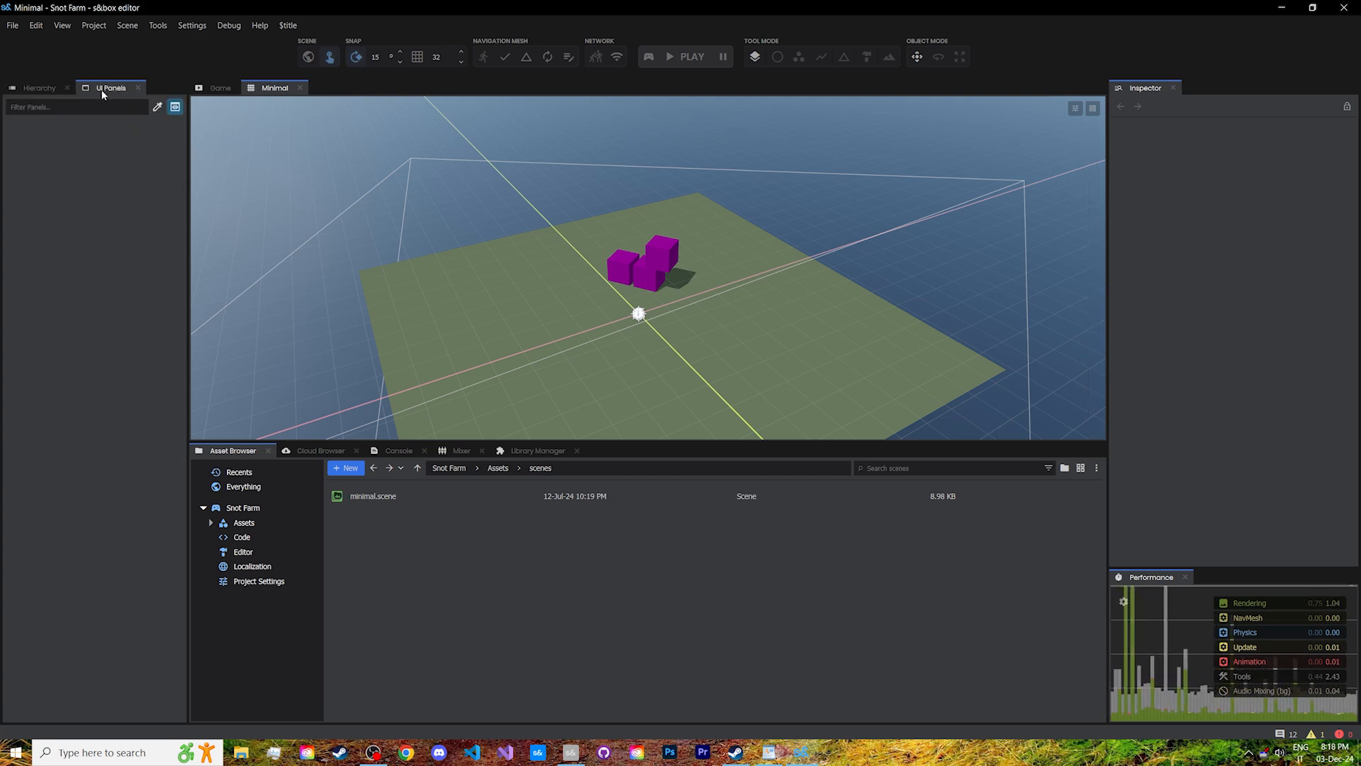
click(40, 88)
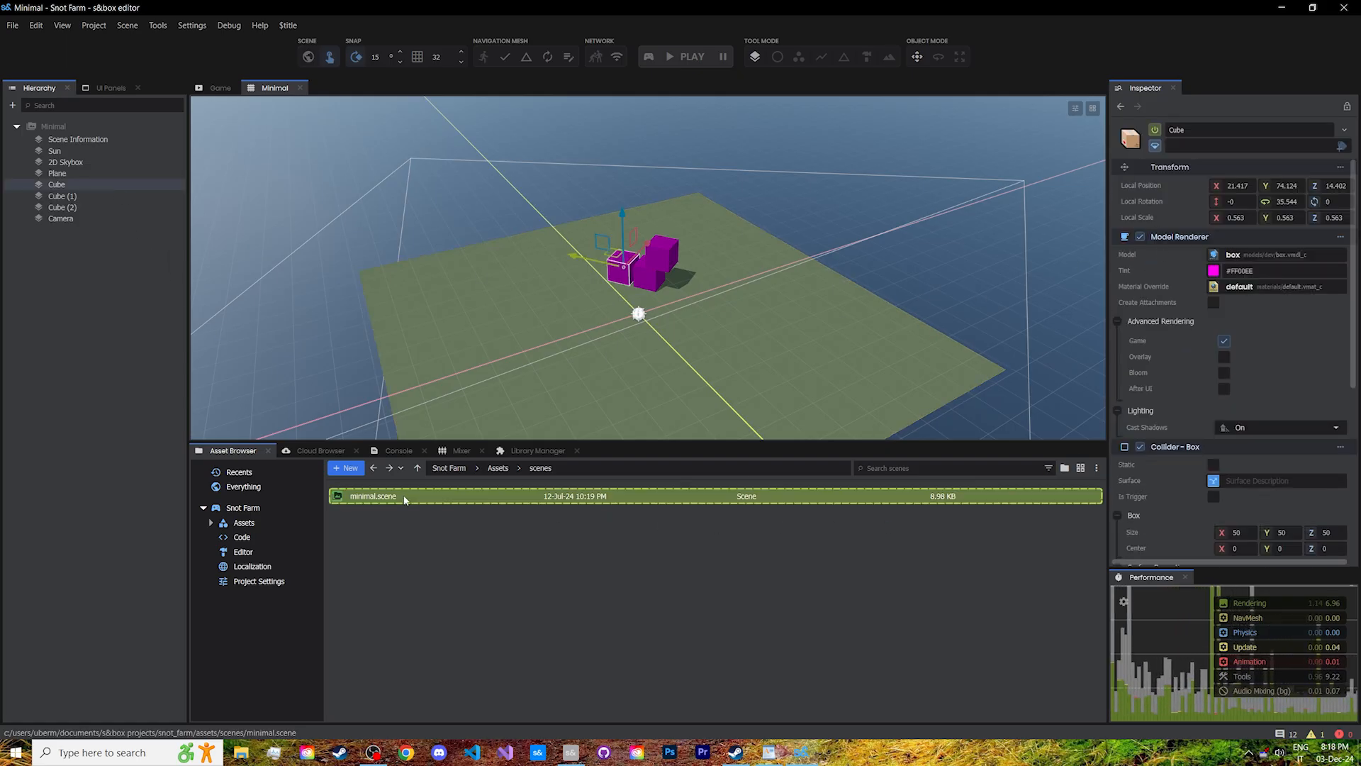
click(372, 496)
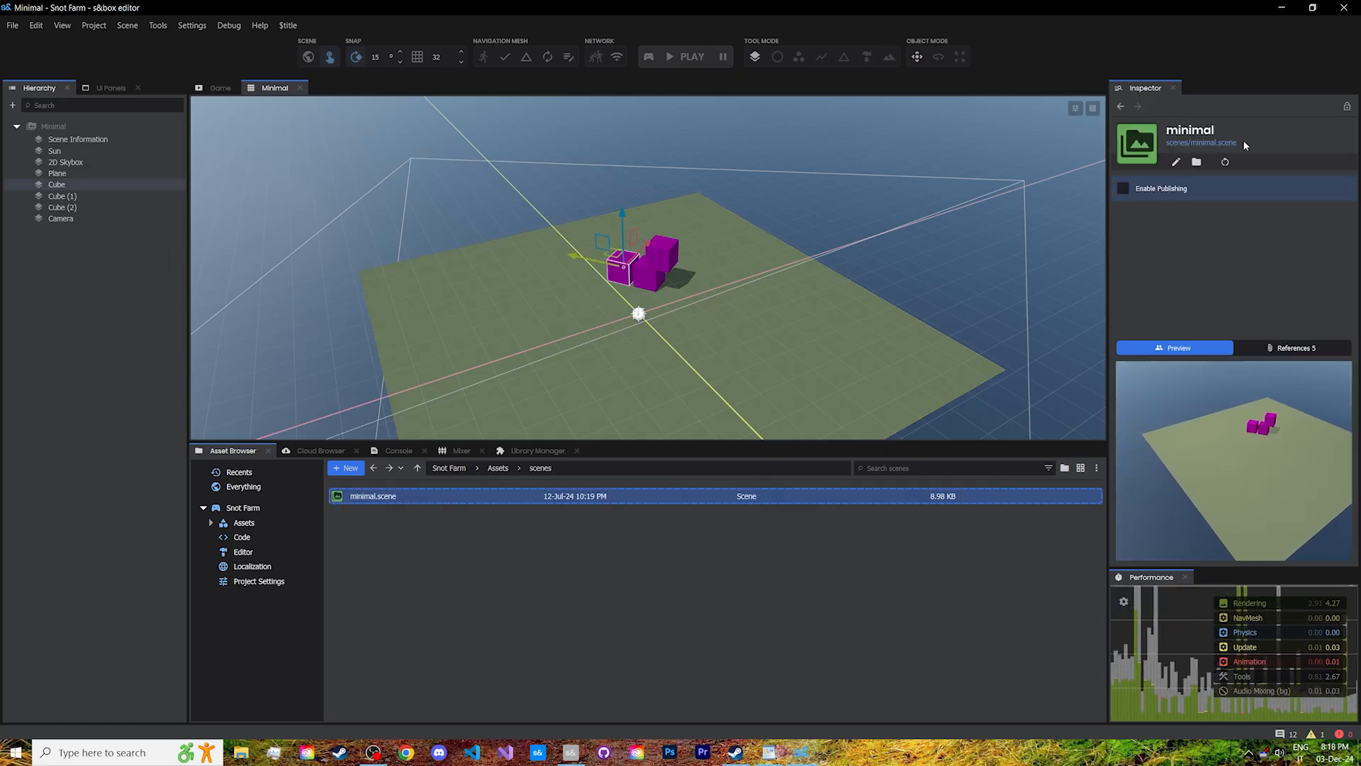
mouse_move(129, 171)
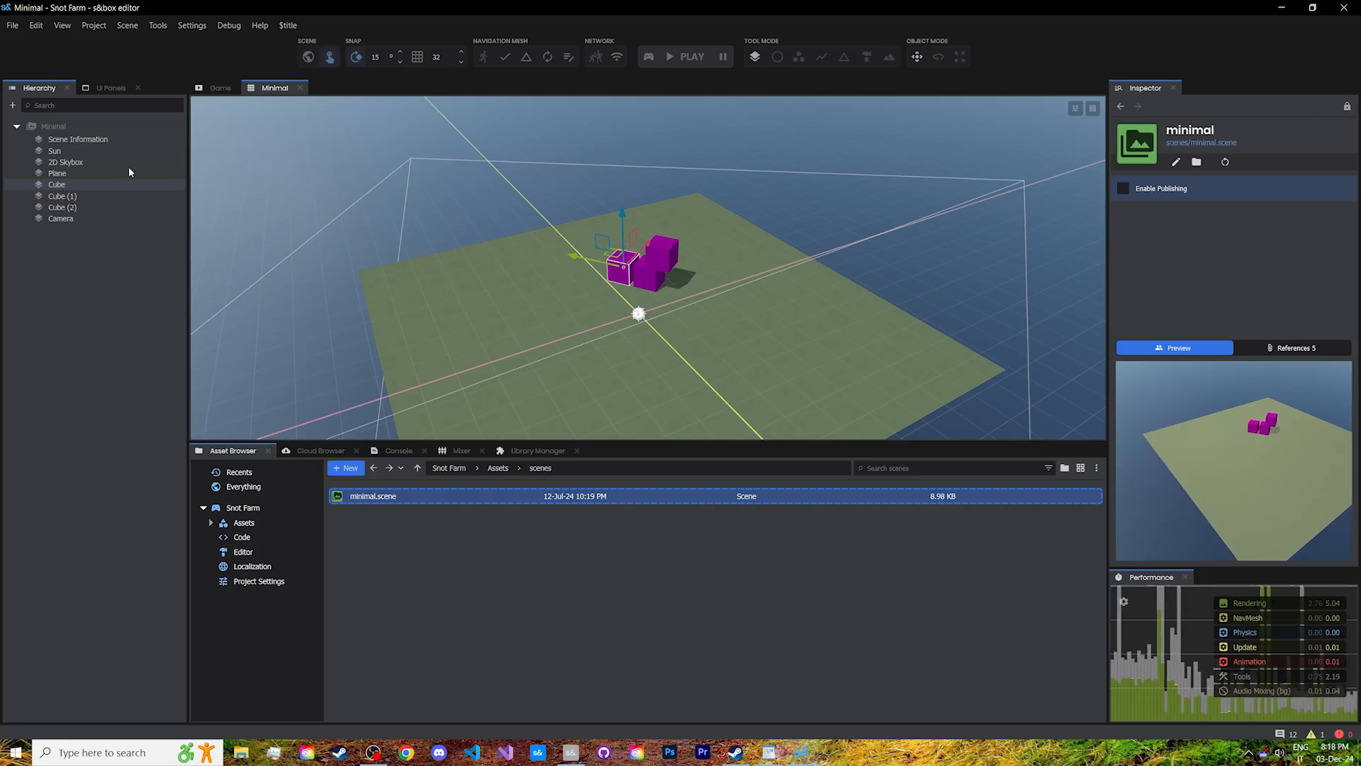
click(67, 162)
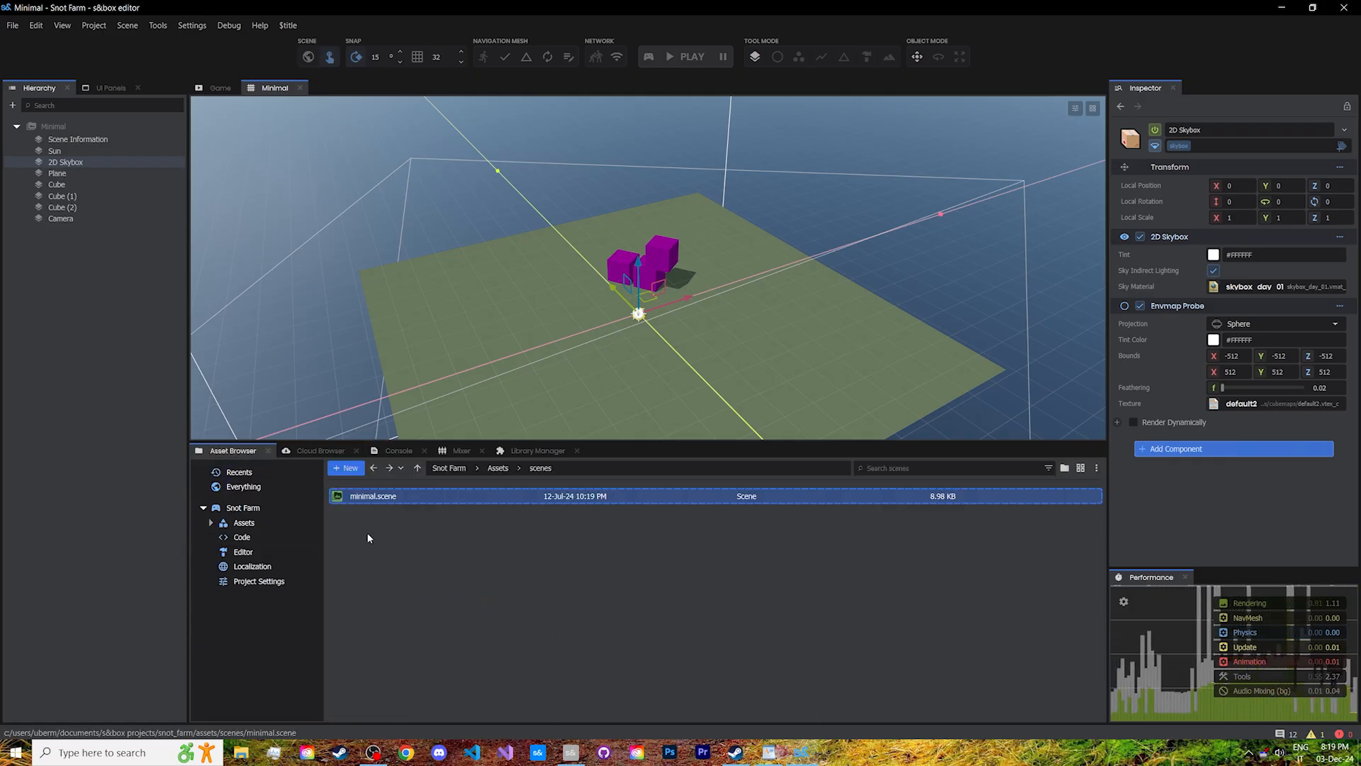
Step: Search assets for 'tea', clear the search and show assets as large thumbnails
text(teas)
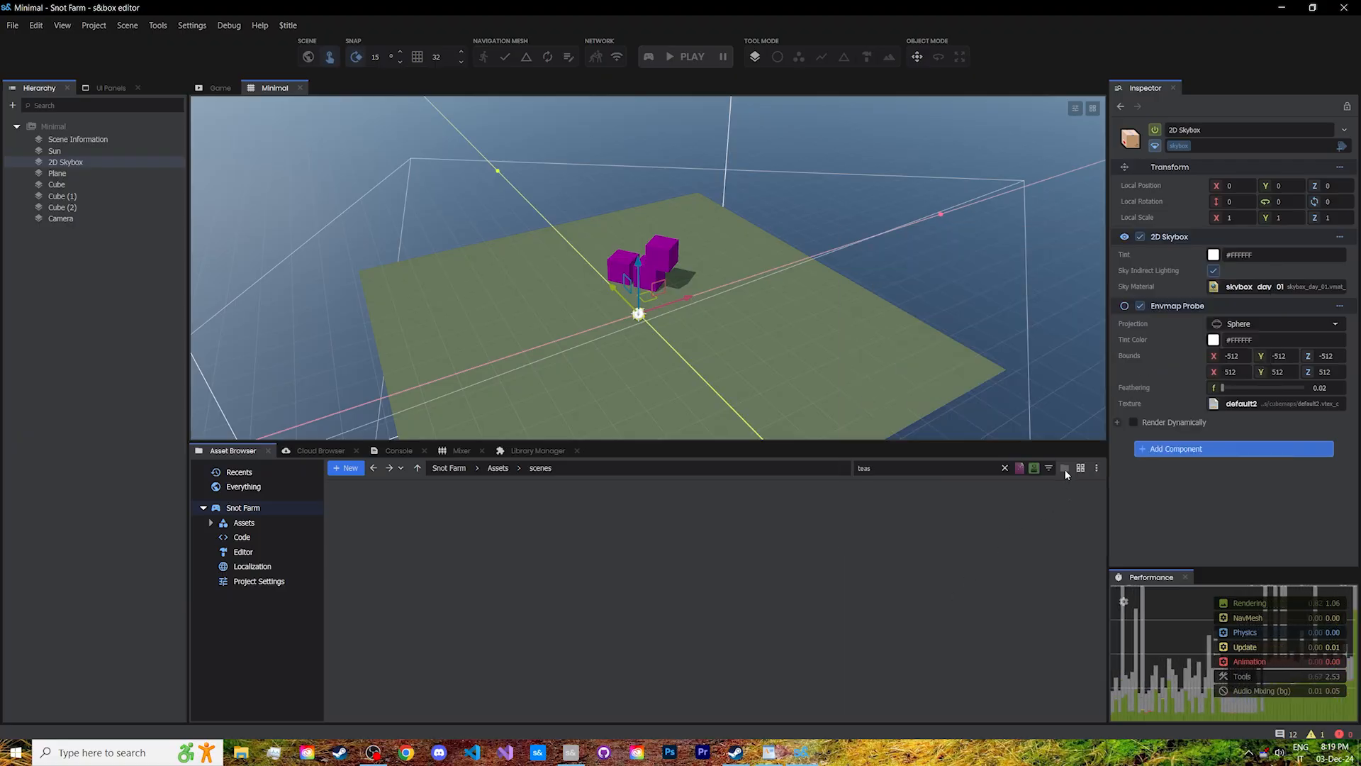
click(1003, 467)
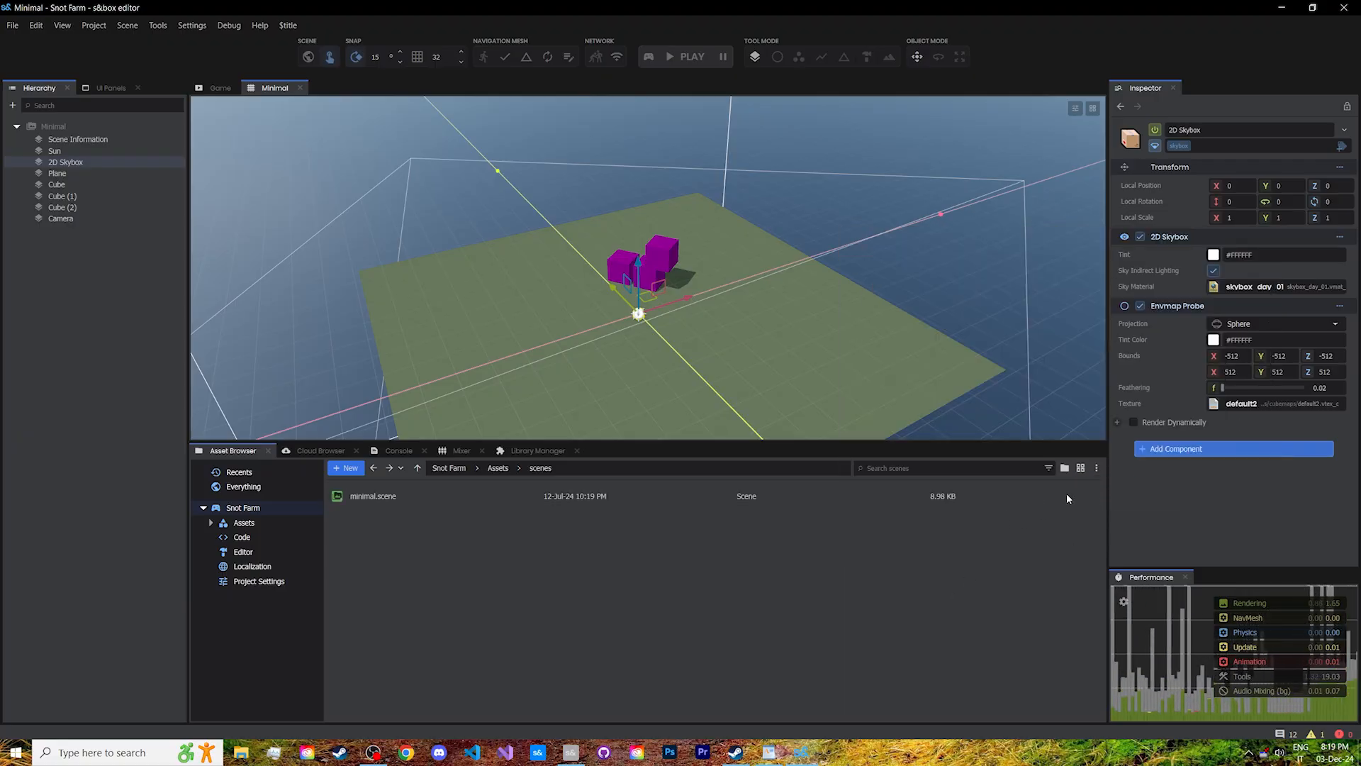
click(1081, 468)
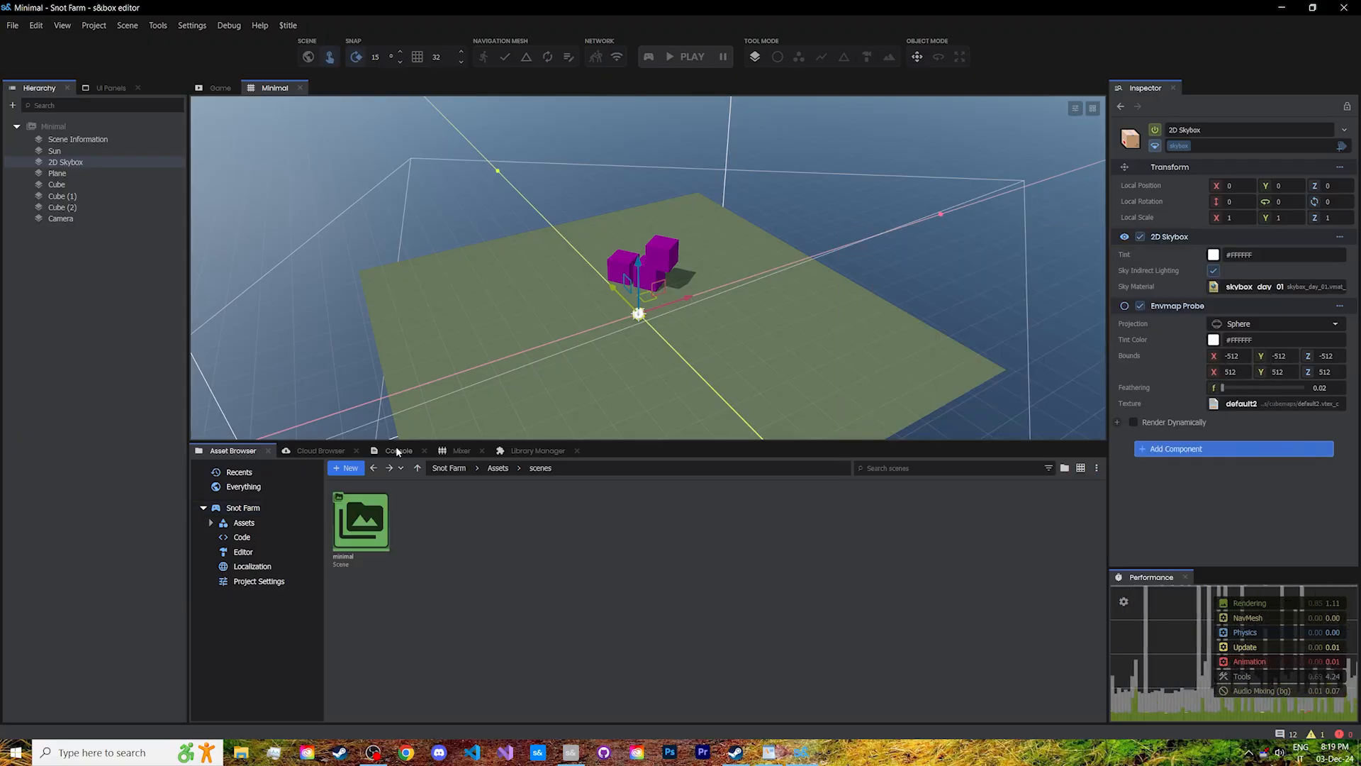
Step: Peek at the Mixer and Library Manager panels, then return to the Asset Browser
click(461, 450)
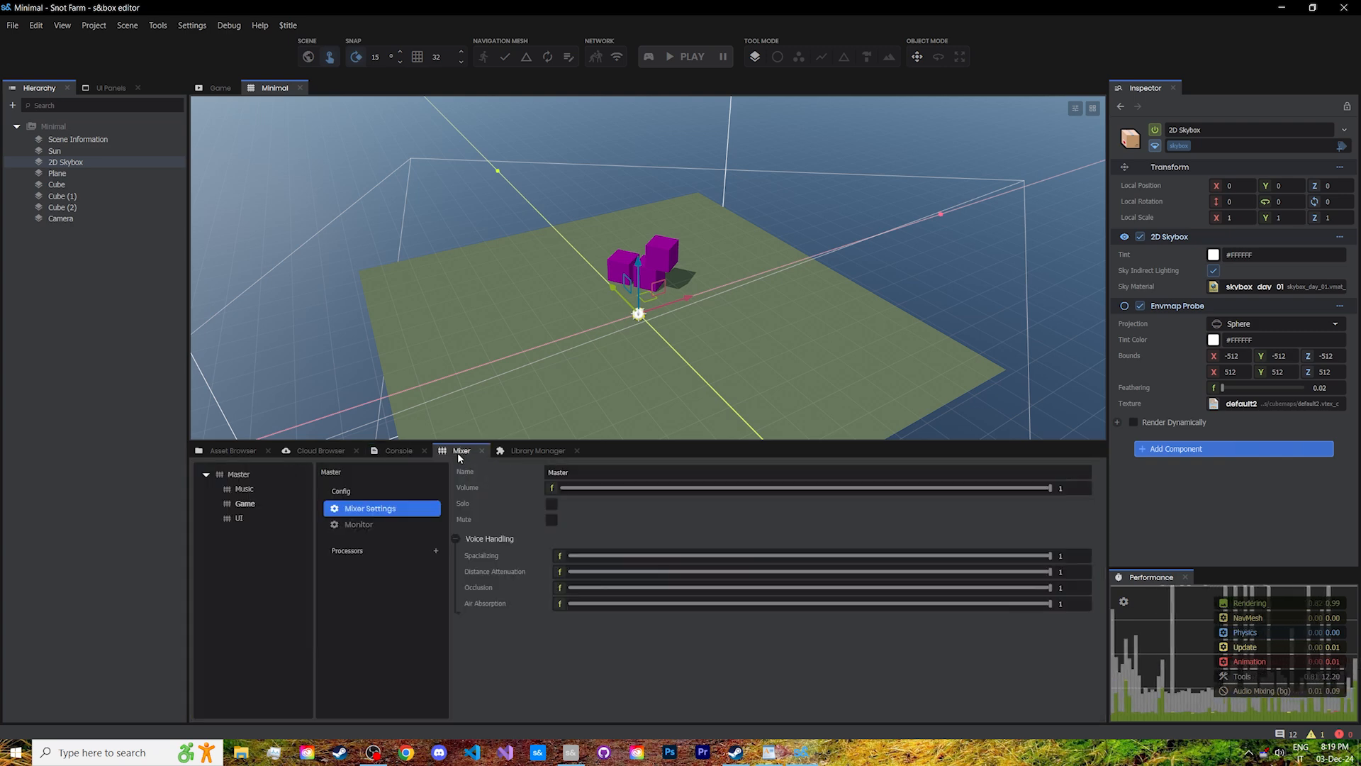
click(536, 449)
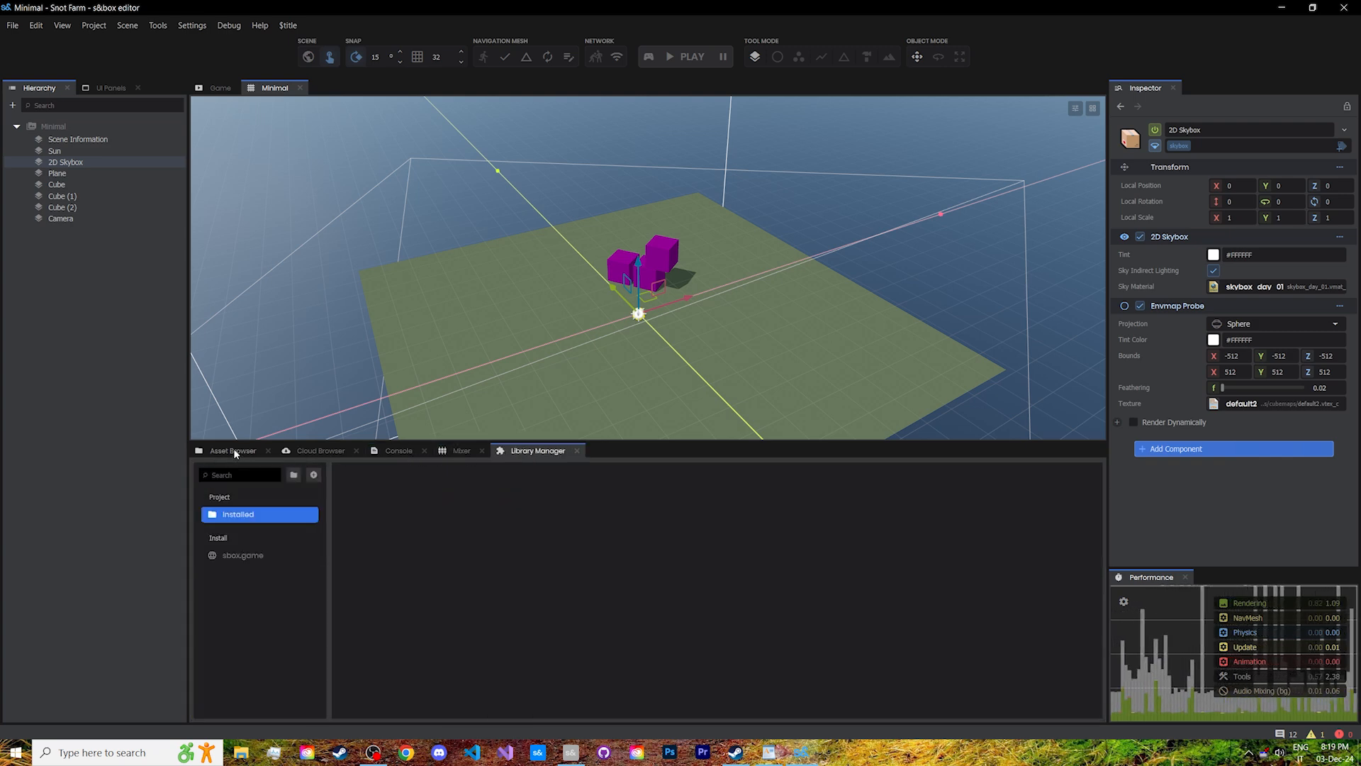
click(231, 449)
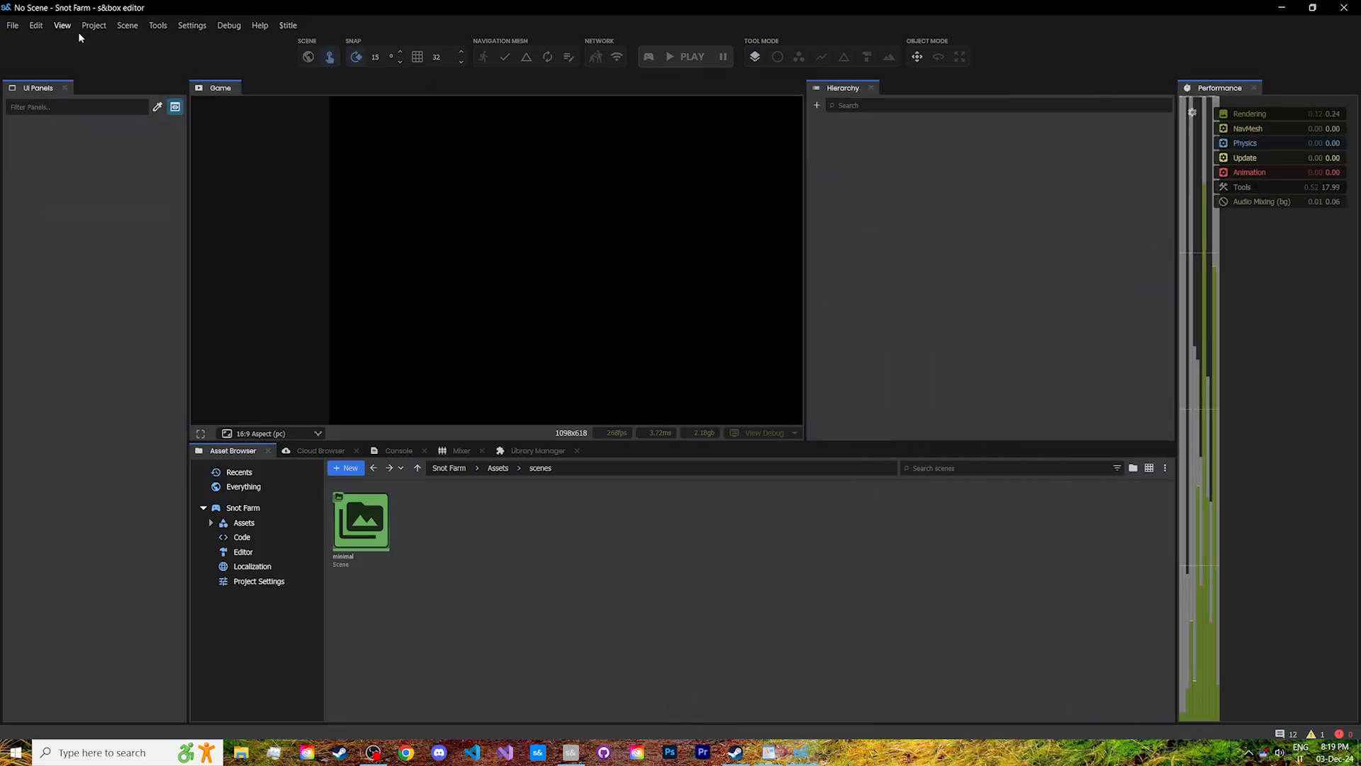
Step: Restore the editor's panel layout via the View menu and reopen minimal.scene
click(61, 25)
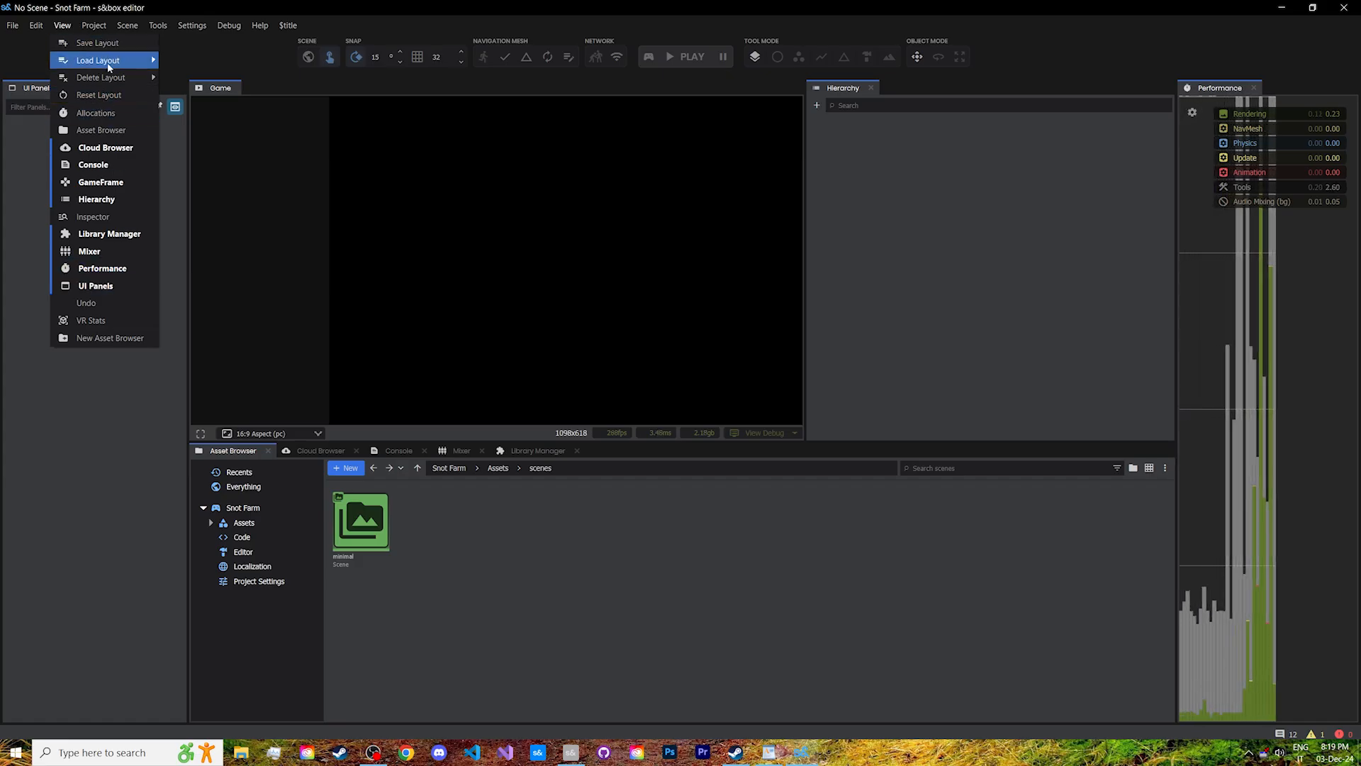
mouse_move(98, 60)
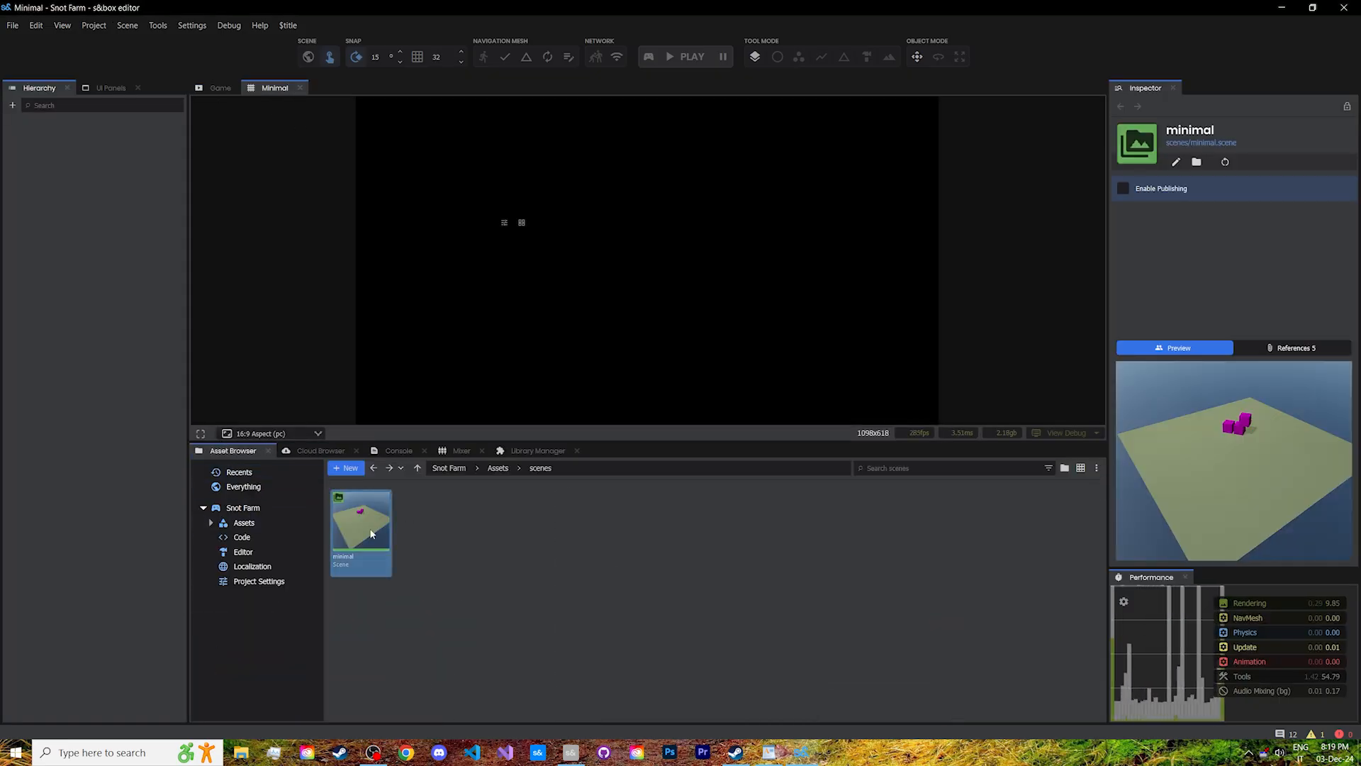
double_click(360, 519)
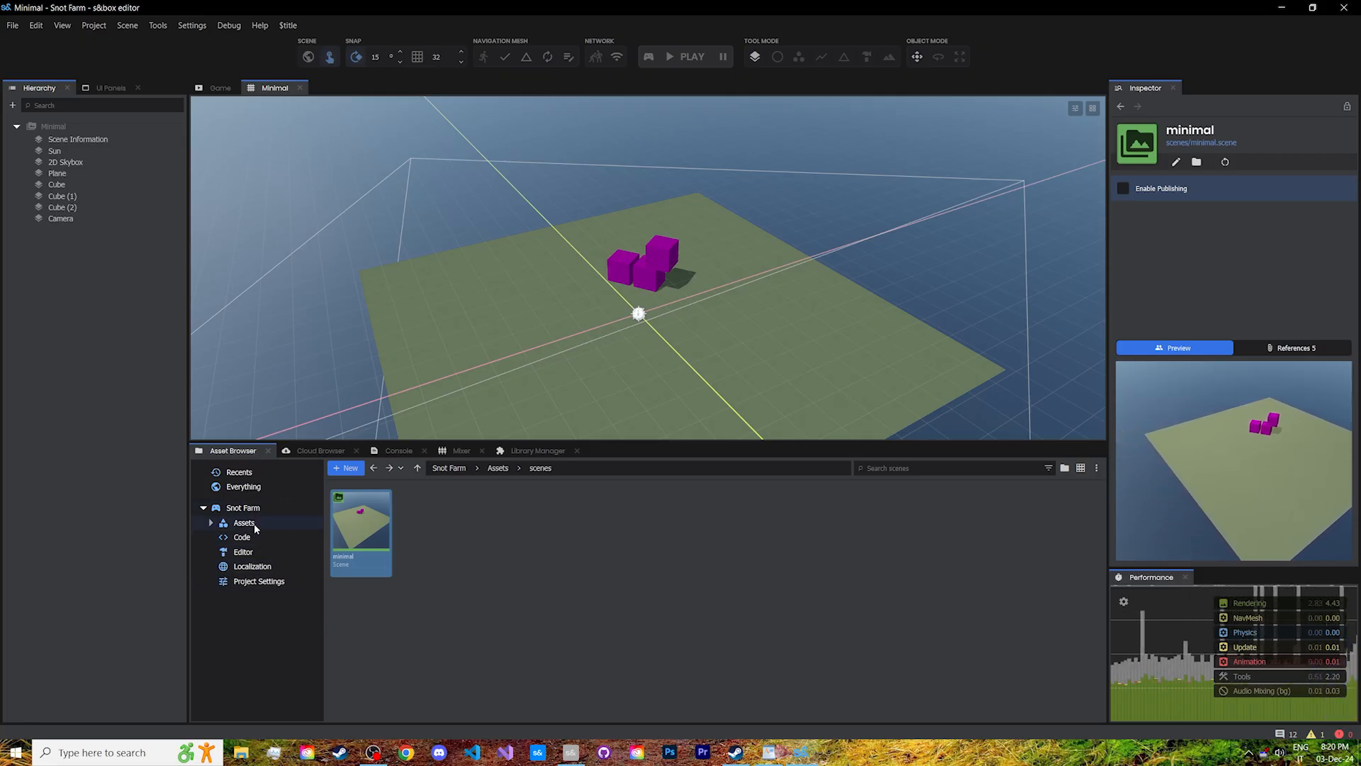
click(243, 522)
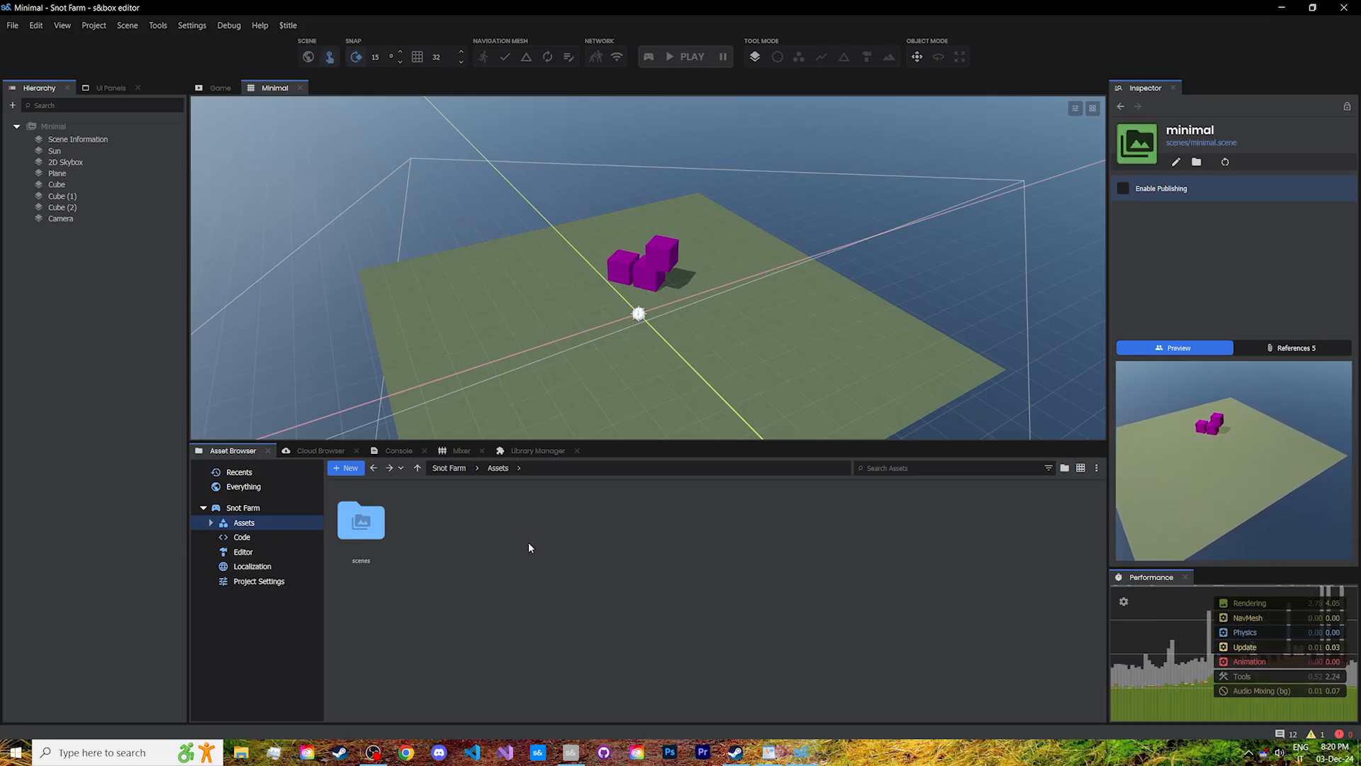
mouse_move(500, 515)
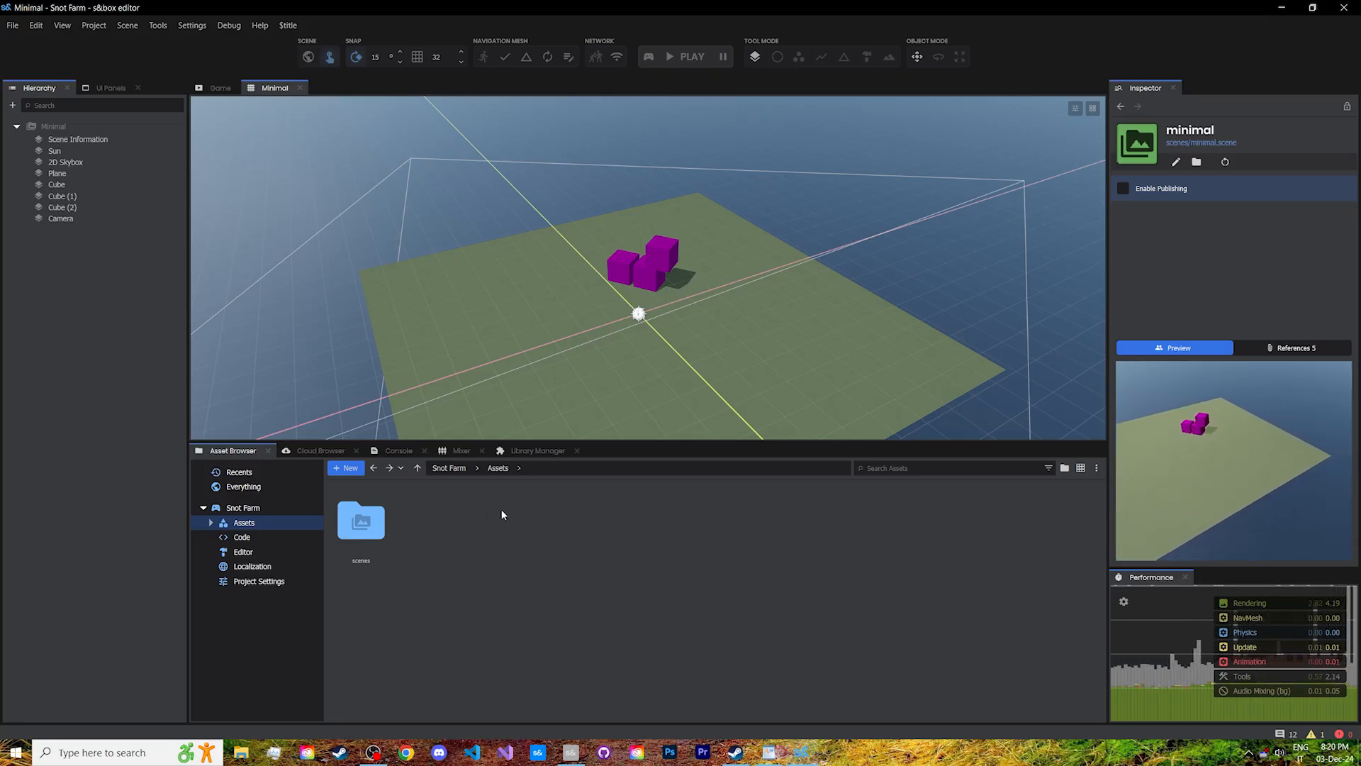
click(242, 536)
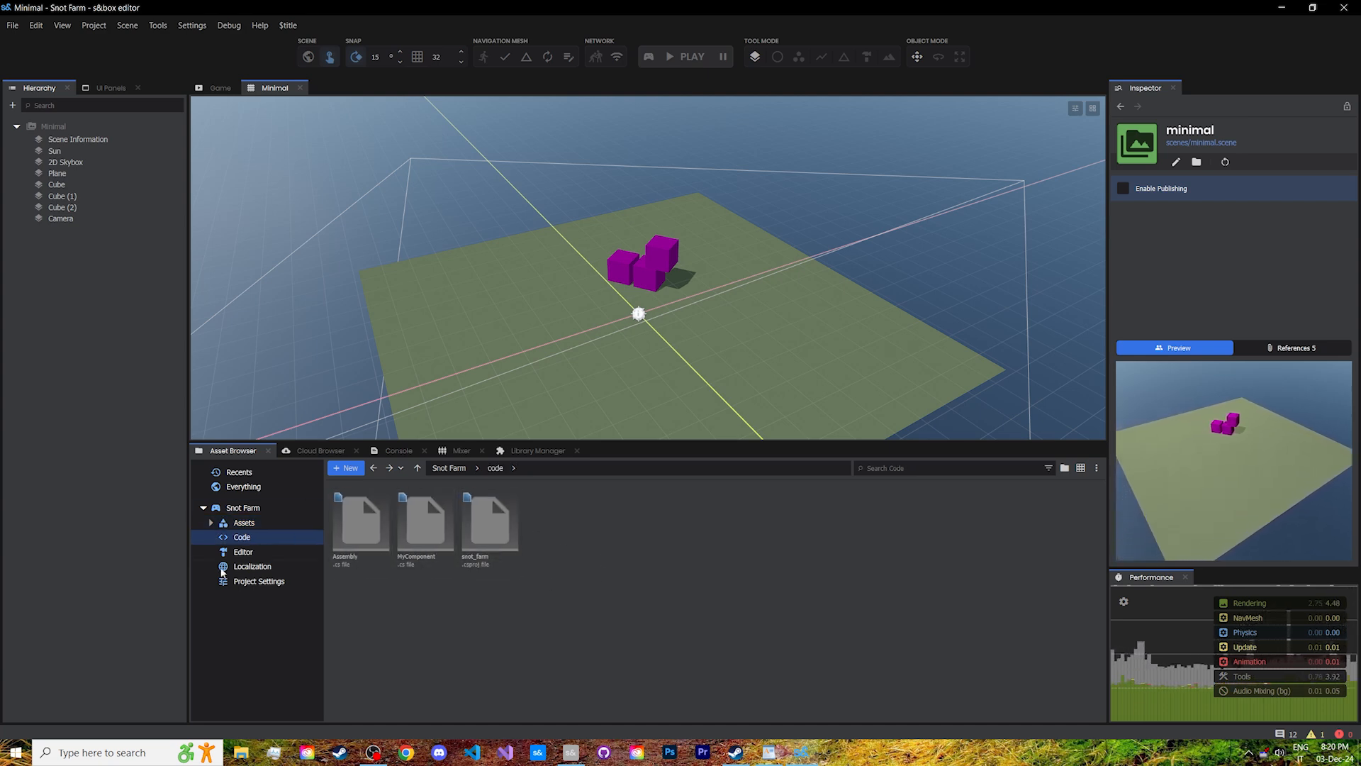
mouse_move(291, 599)
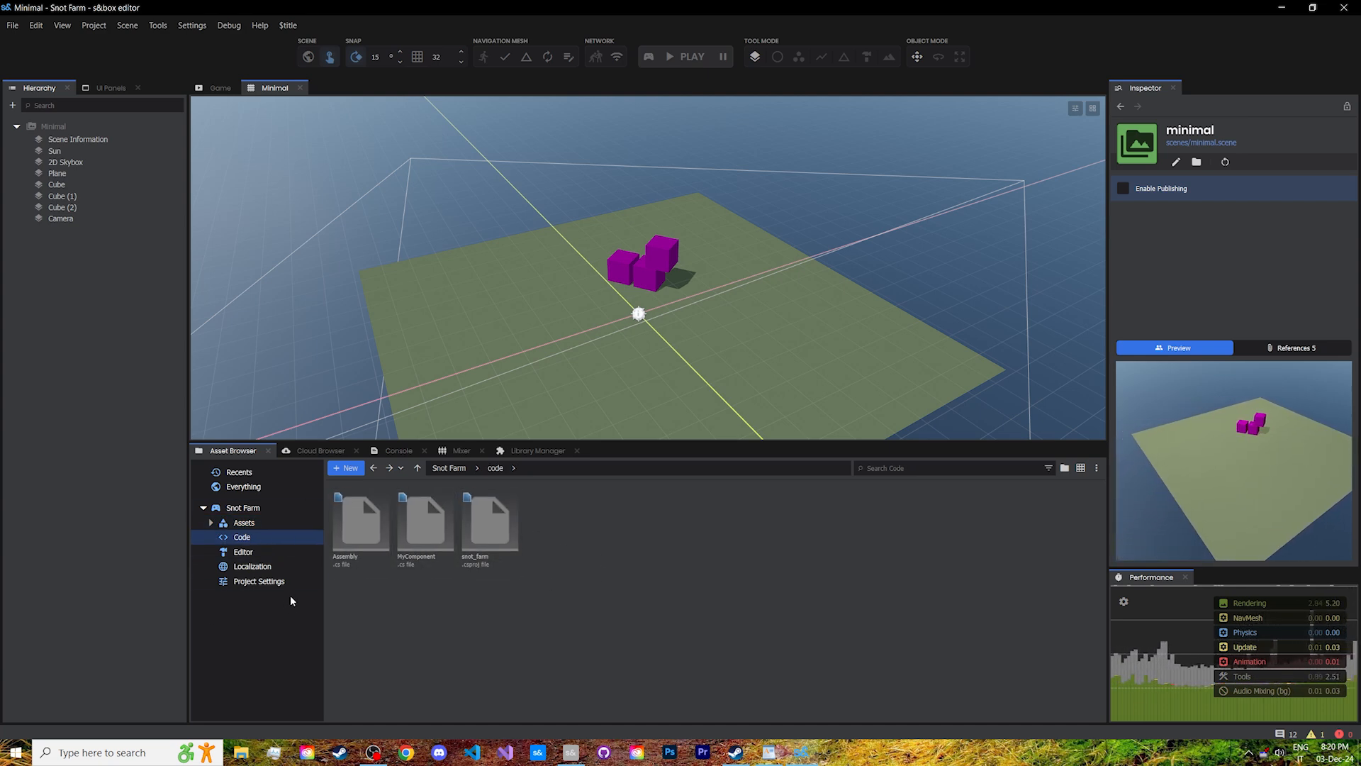
click(244, 522)
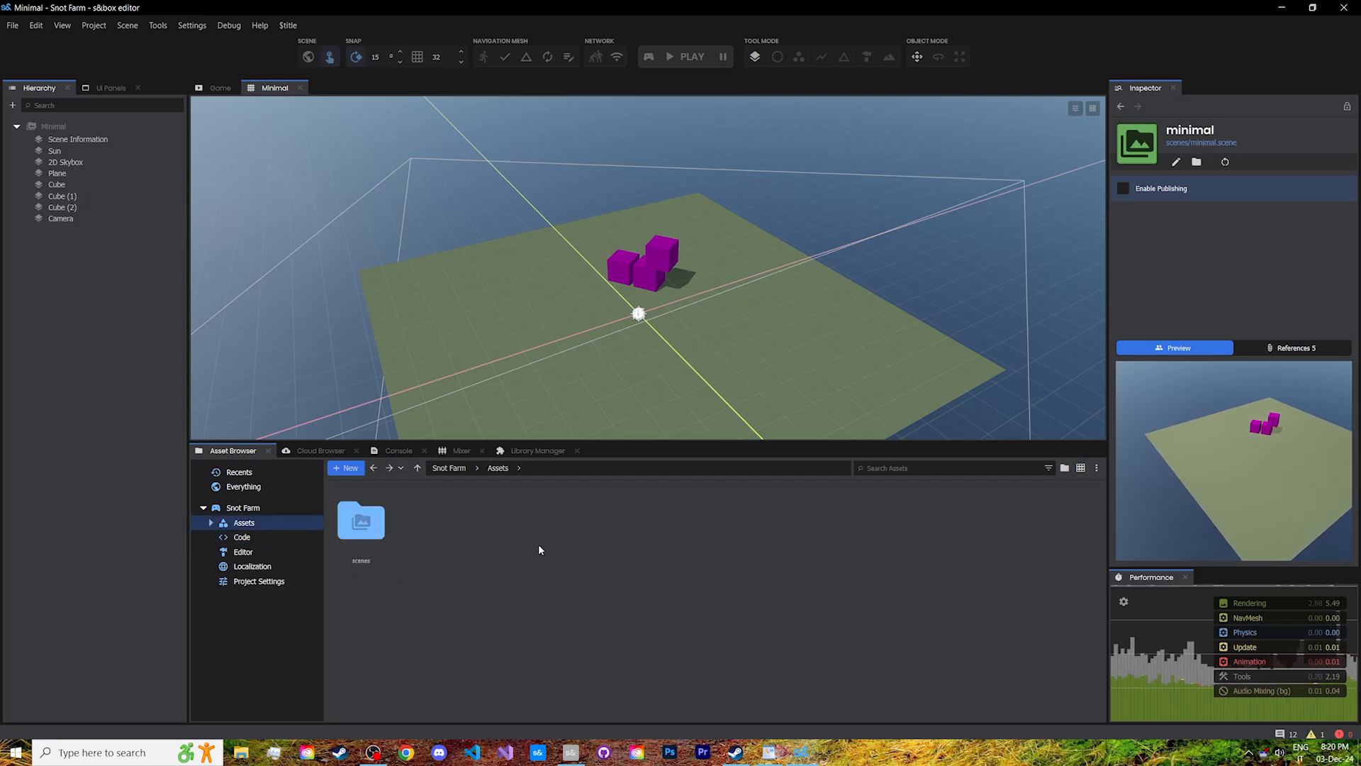
mouse_move(578, 555)
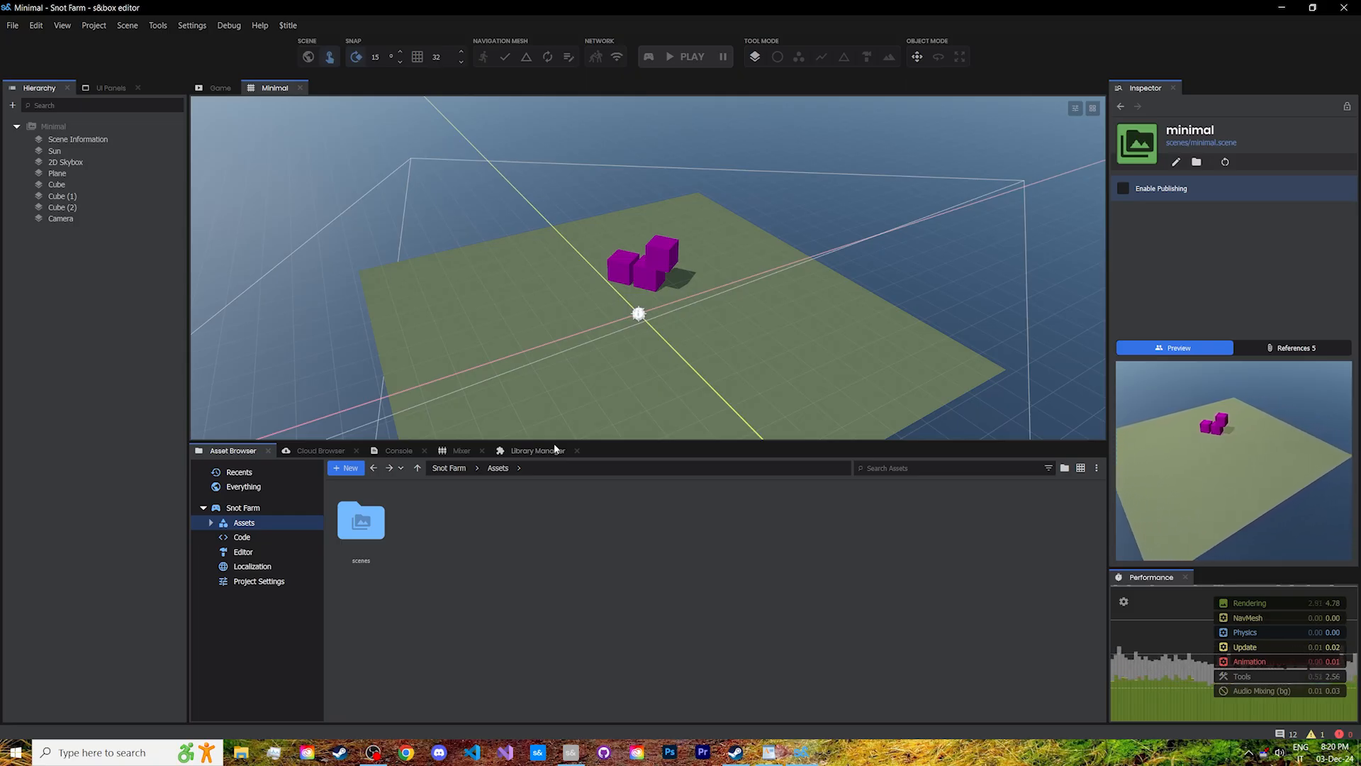
Step: Select Cube (2), stretch it larger with the gizmo and raise the cubes above the plane
click(662, 257)
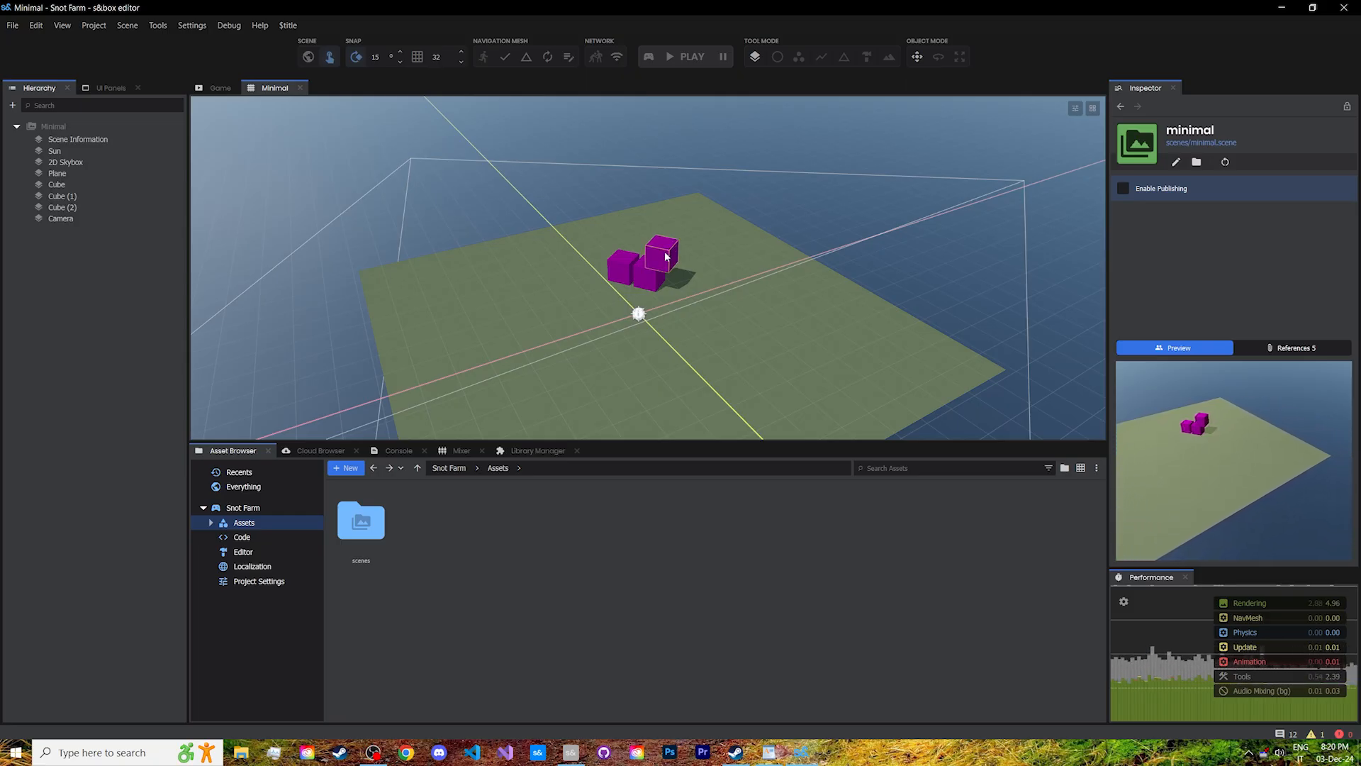
click(61, 207)
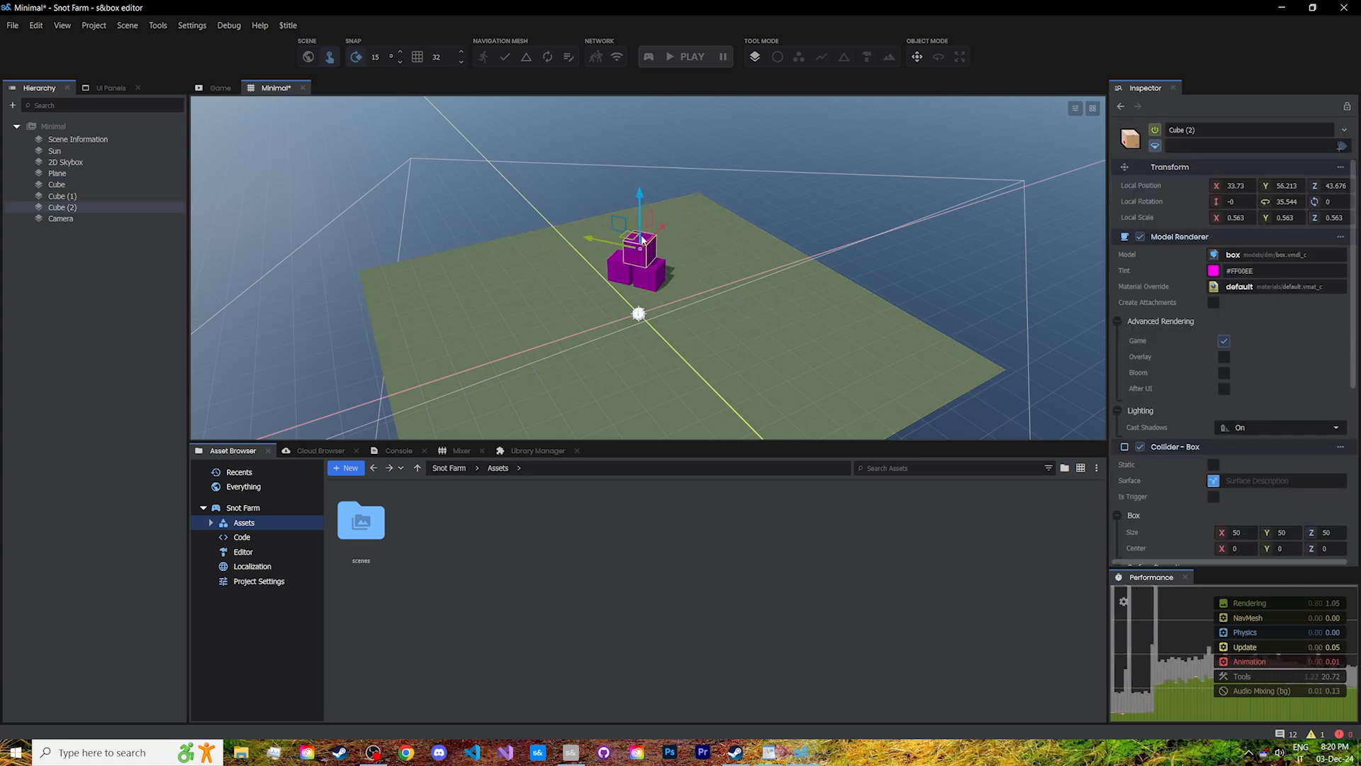
drag(638, 241, 621, 234)
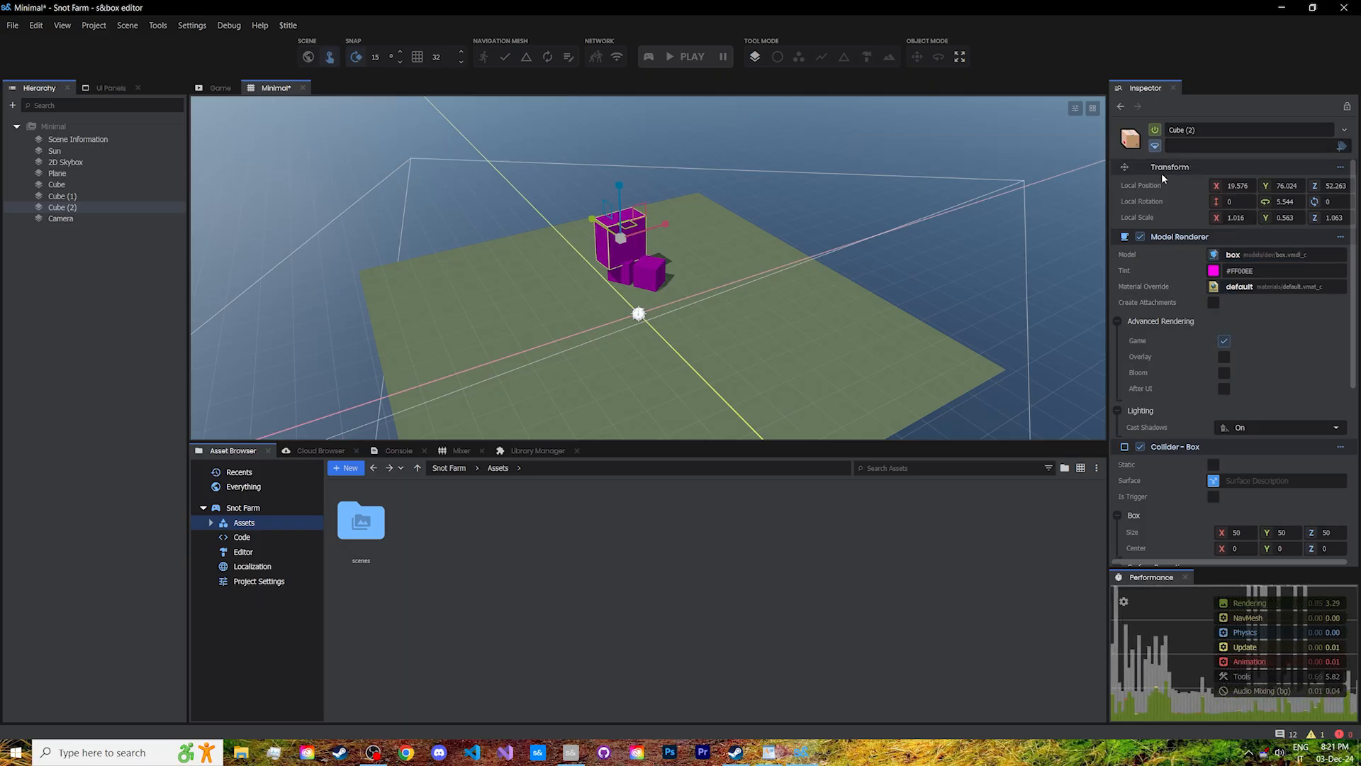
mouse_move(1141, 200)
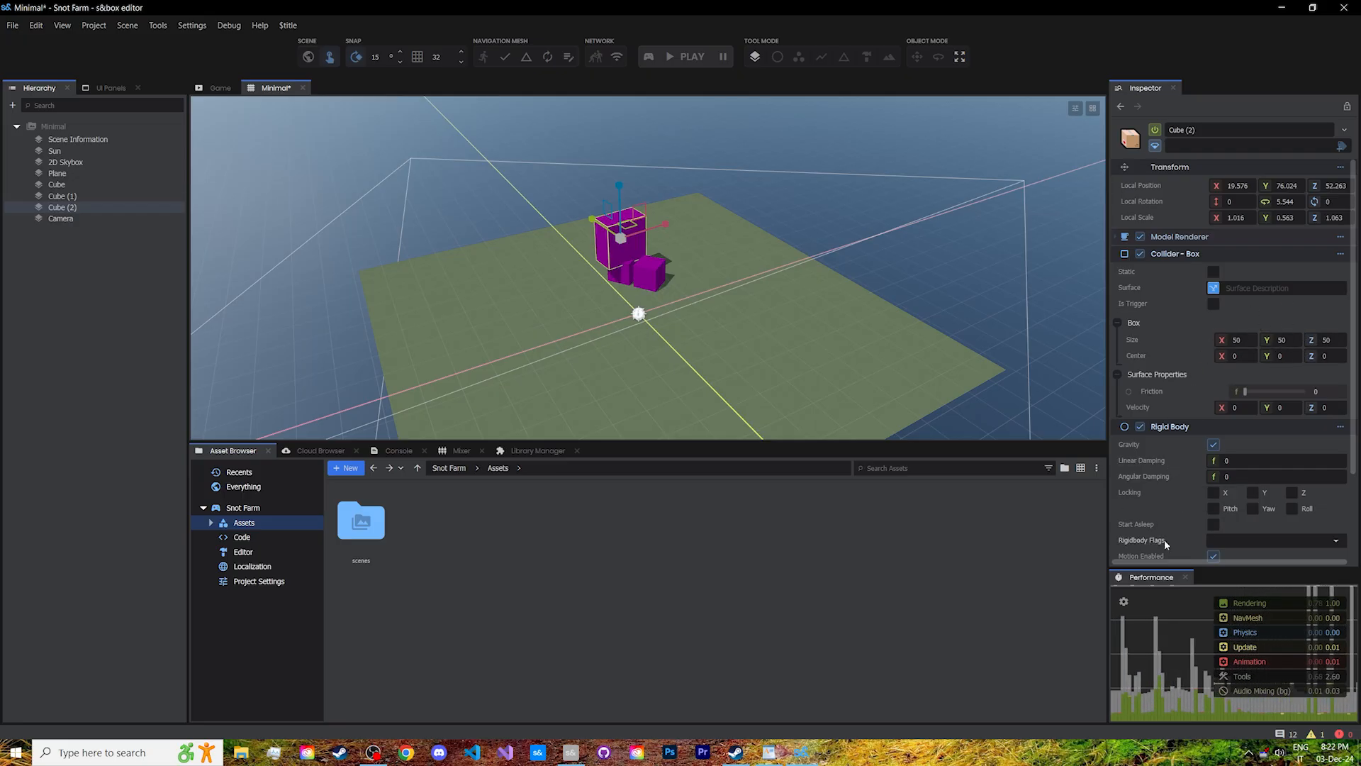
mouse_move(1130, 492)
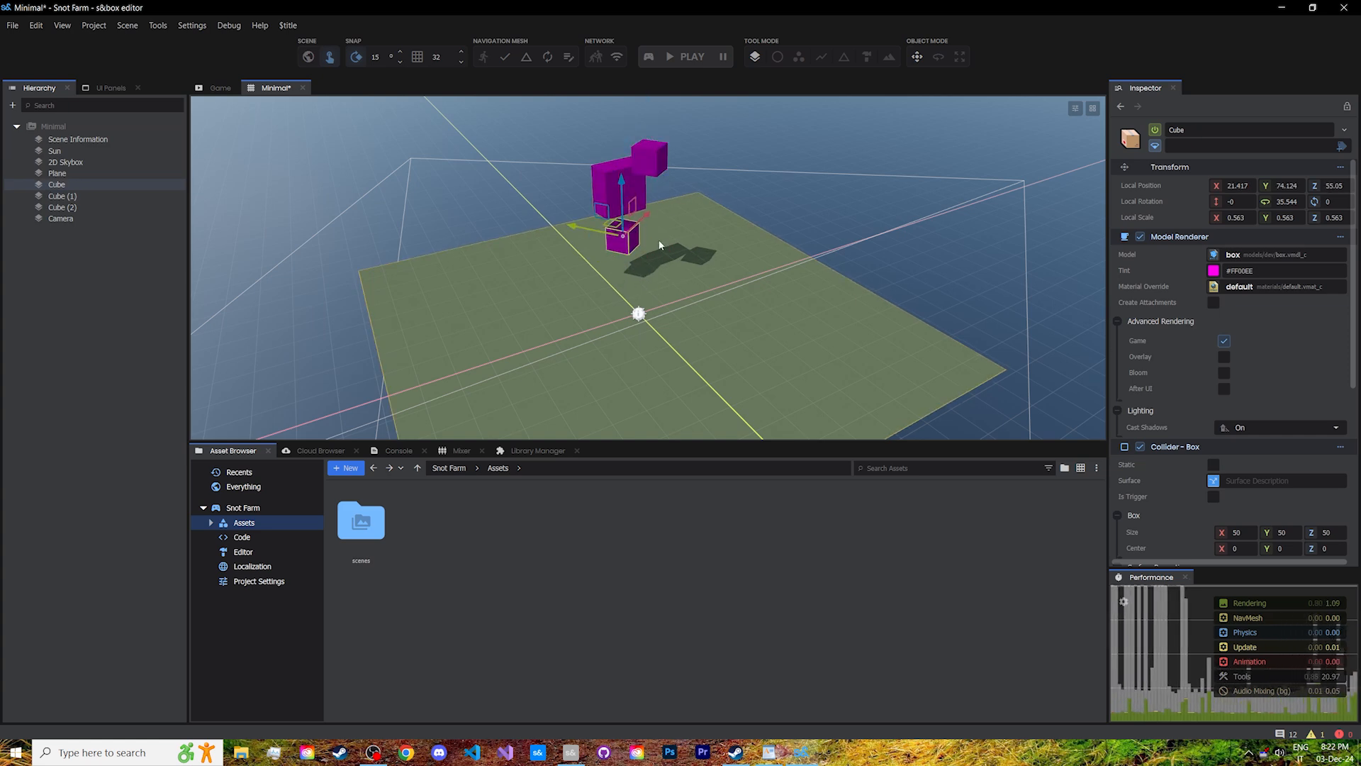
scroll(down, 3)
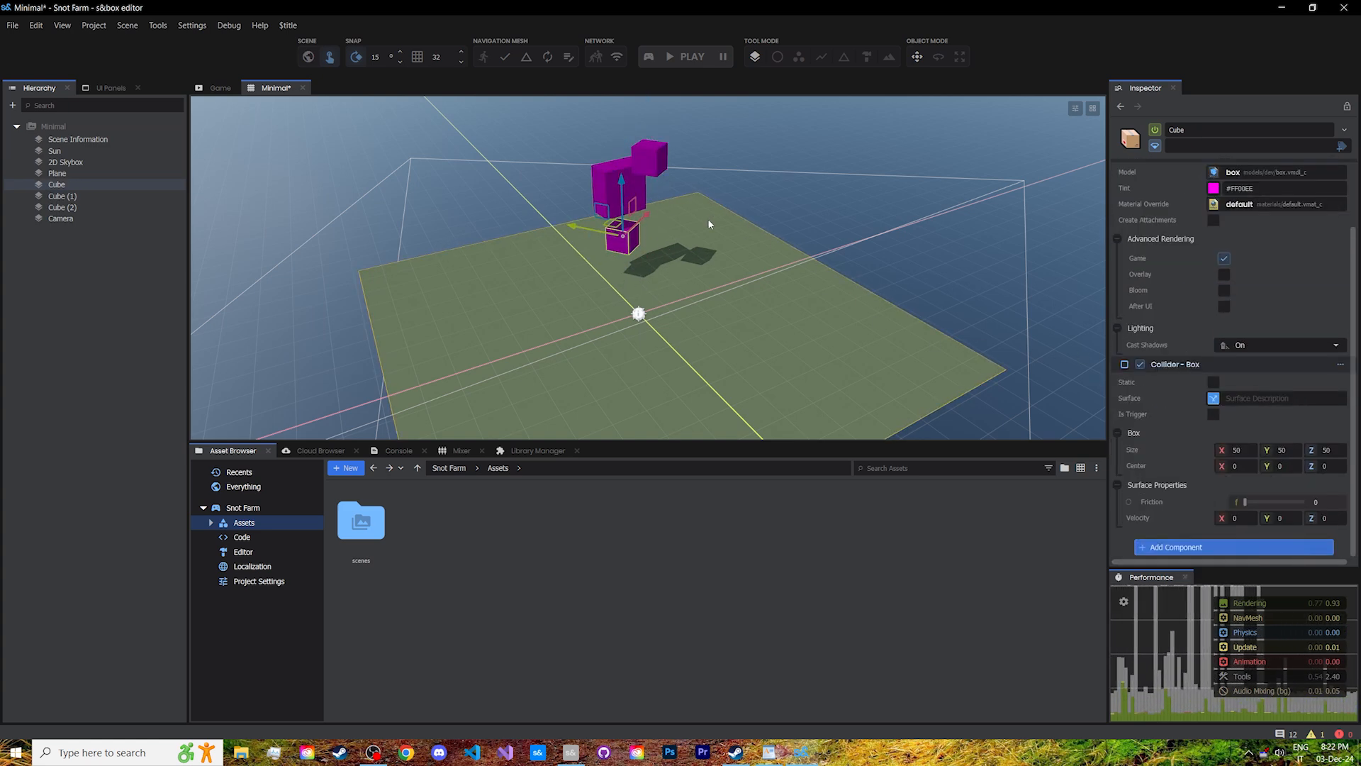
click(667, 56)
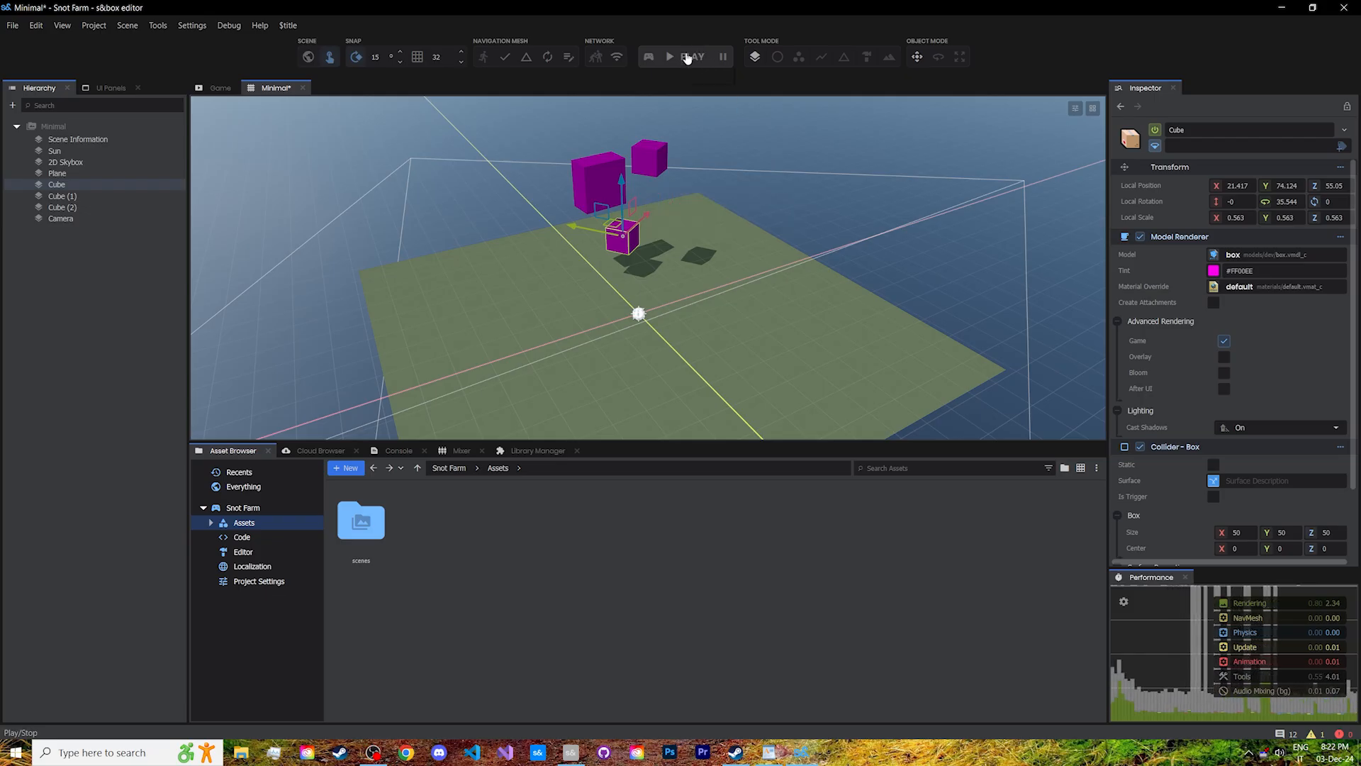
Step: Play-test the scene watching the cubes fall, inspect the Plane's collider, then stop play
click(668, 56)
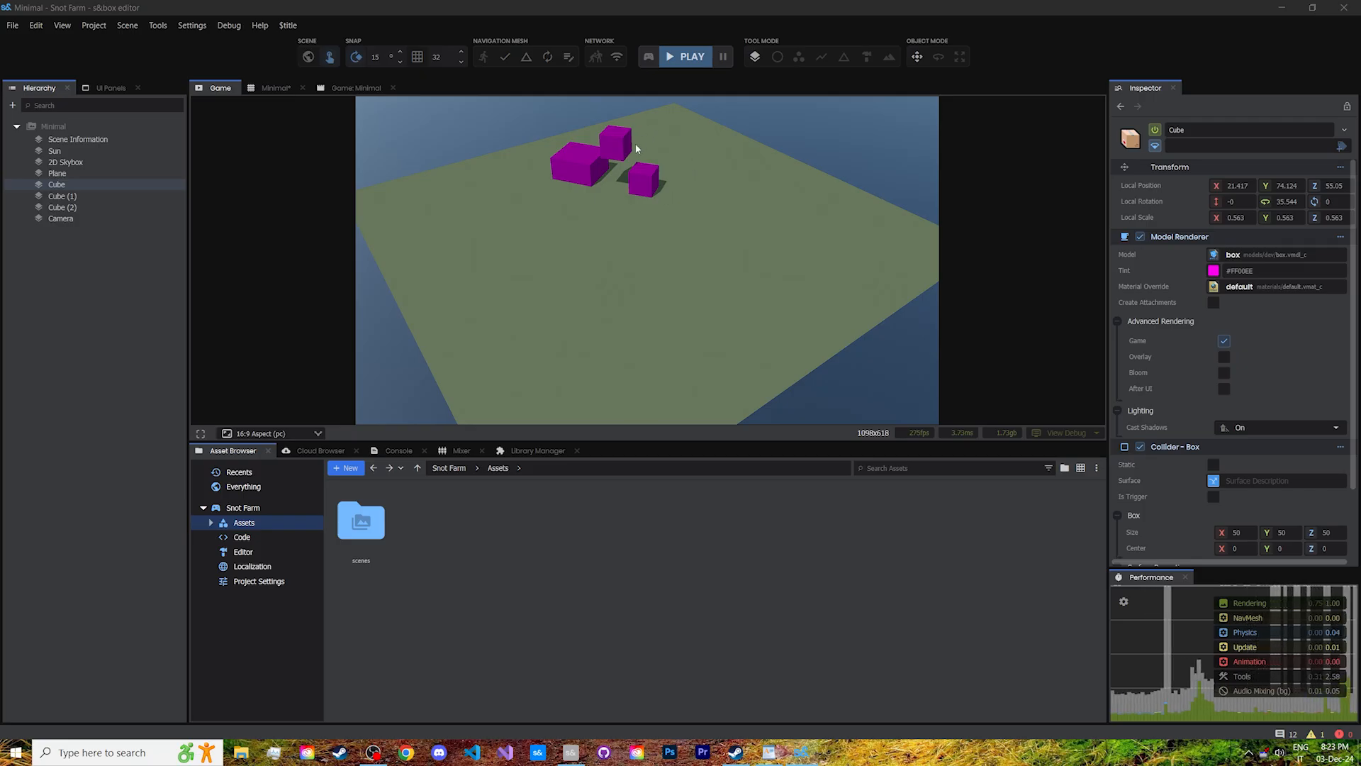
mouse_move(354, 189)
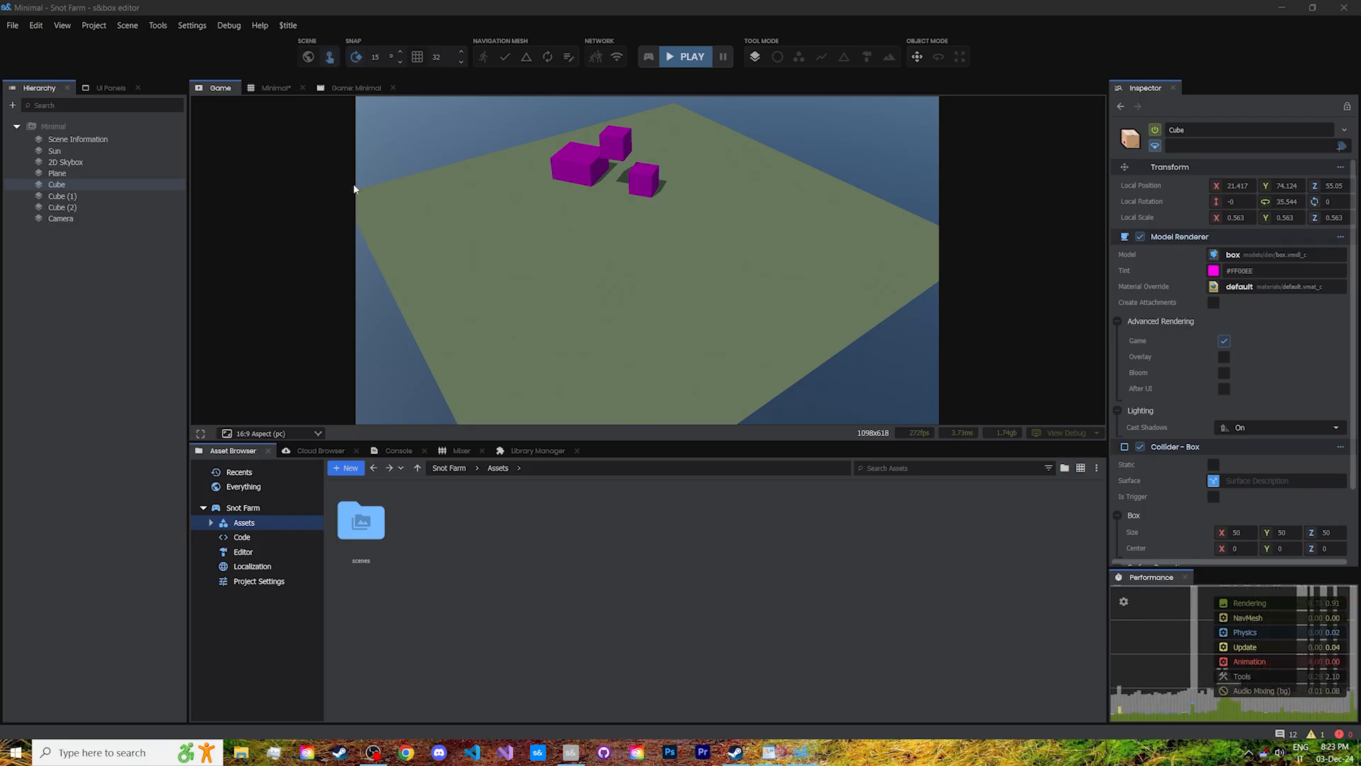
click(57, 173)
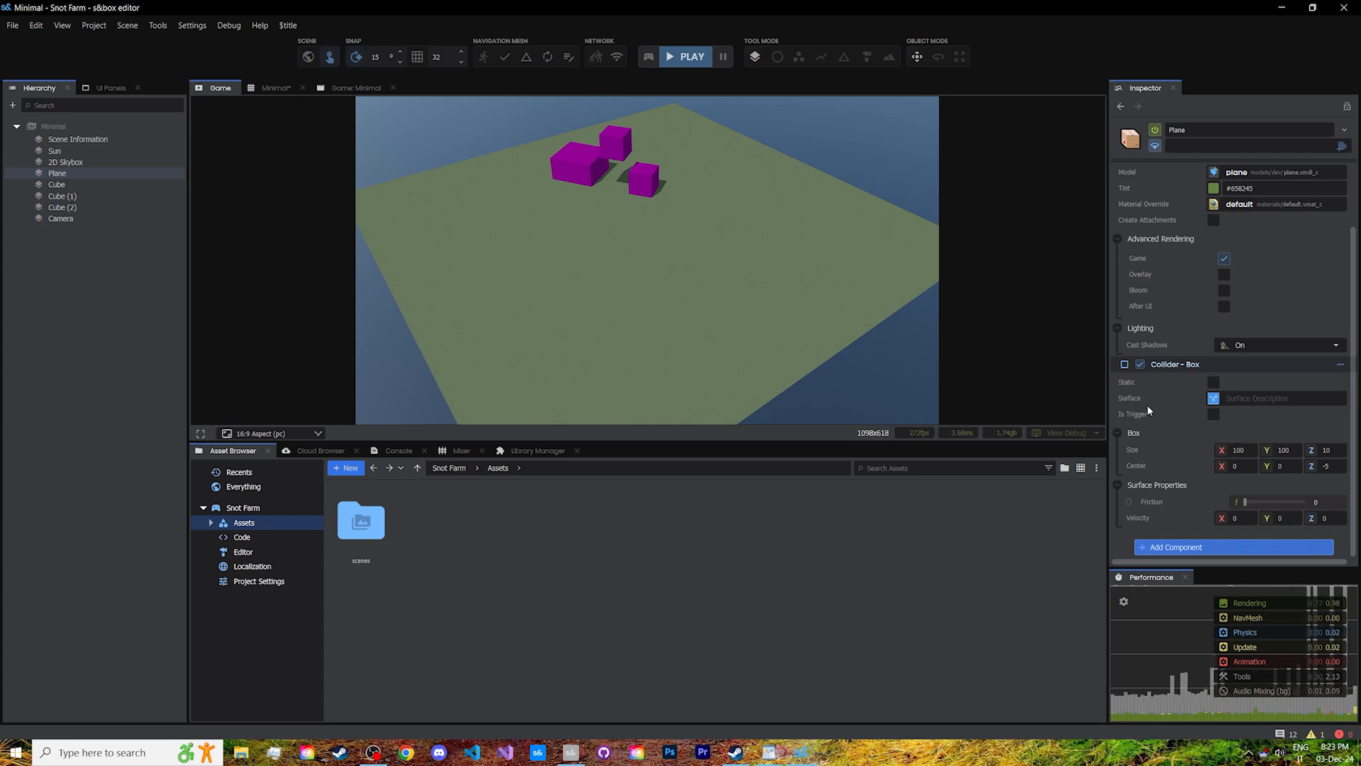
click(276, 87)
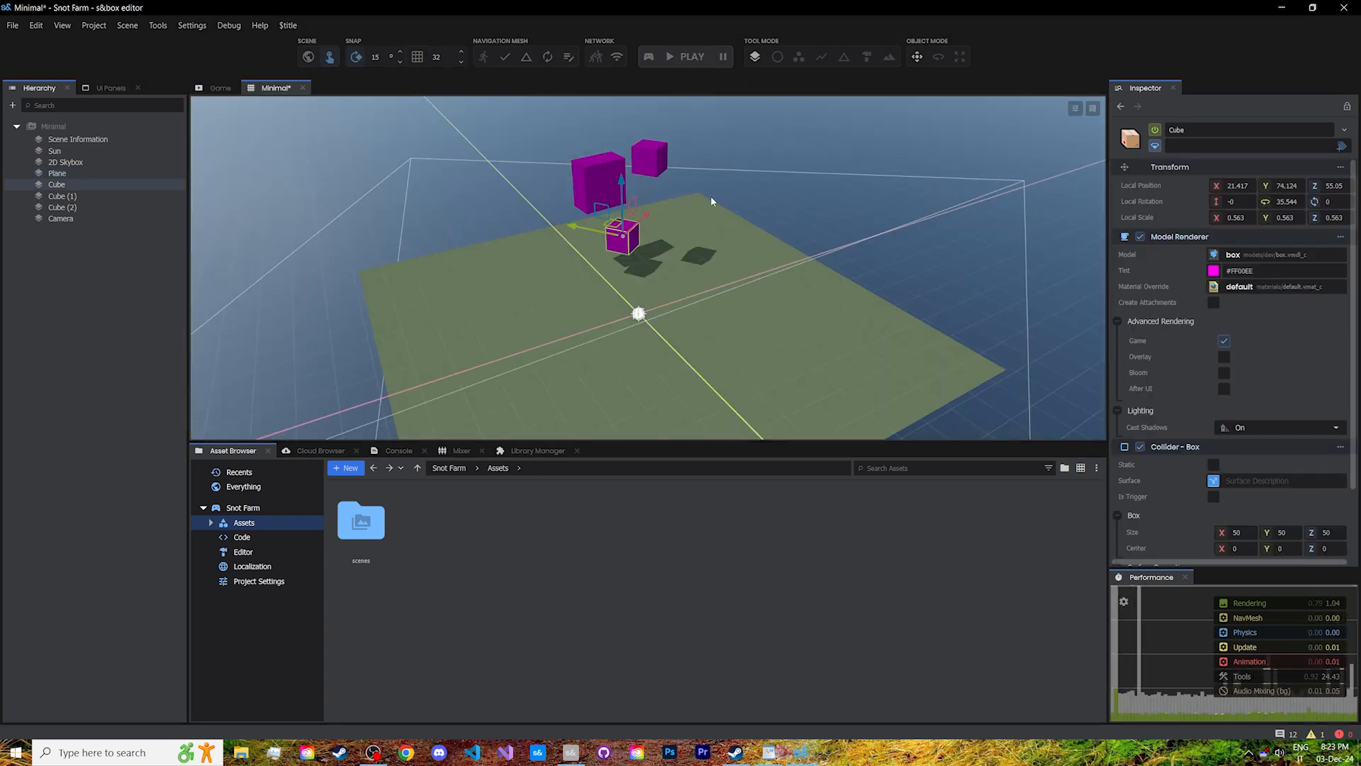
Step: Save the scene with Ctrl+S and select the Camera to view its settings
key(ctrl+s)
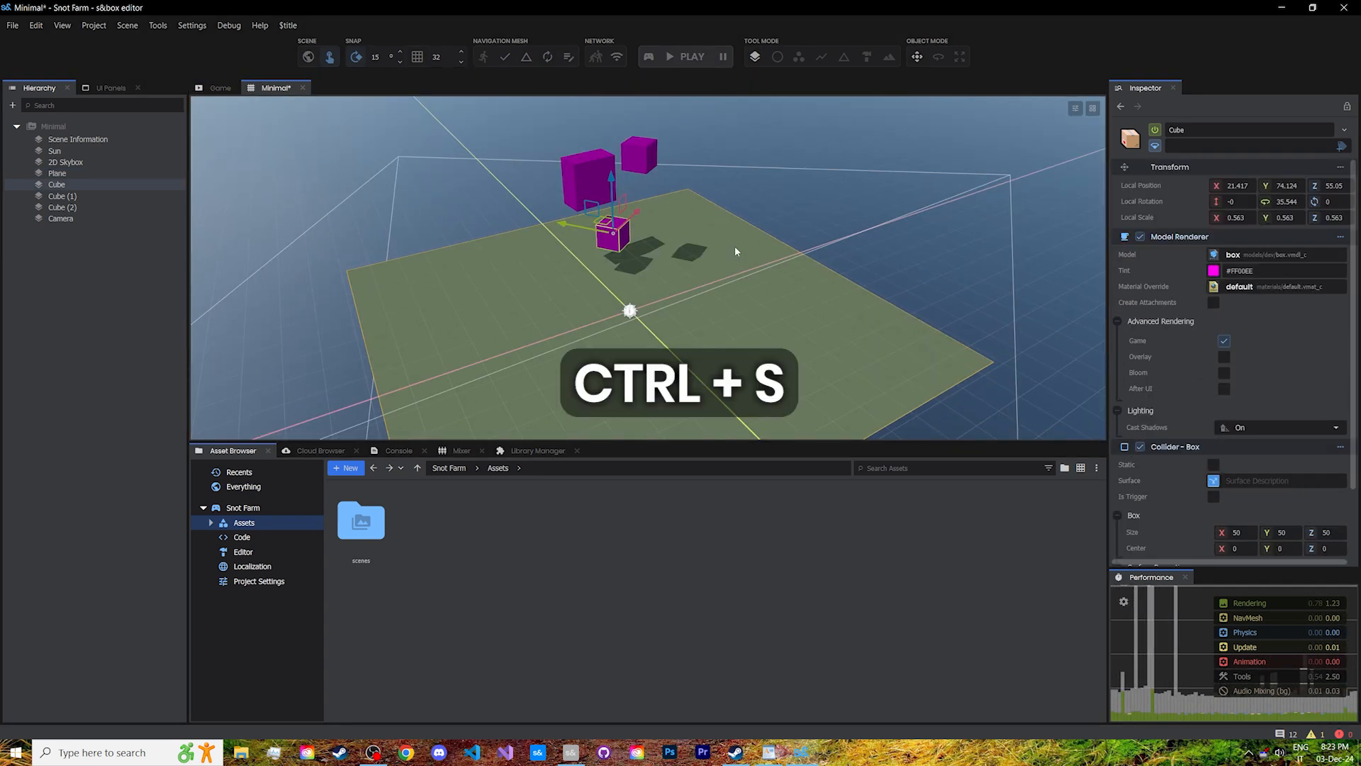
key(ctrl+s)
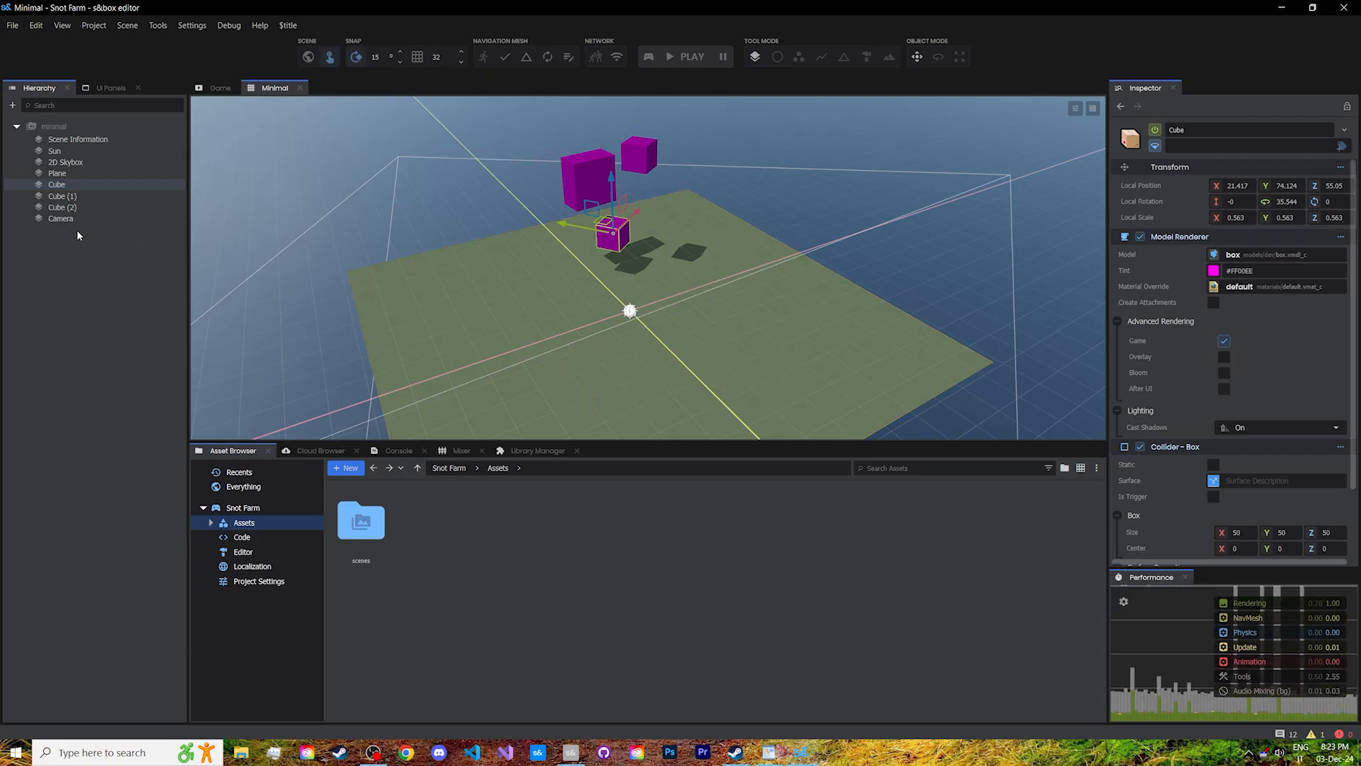
click(61, 218)
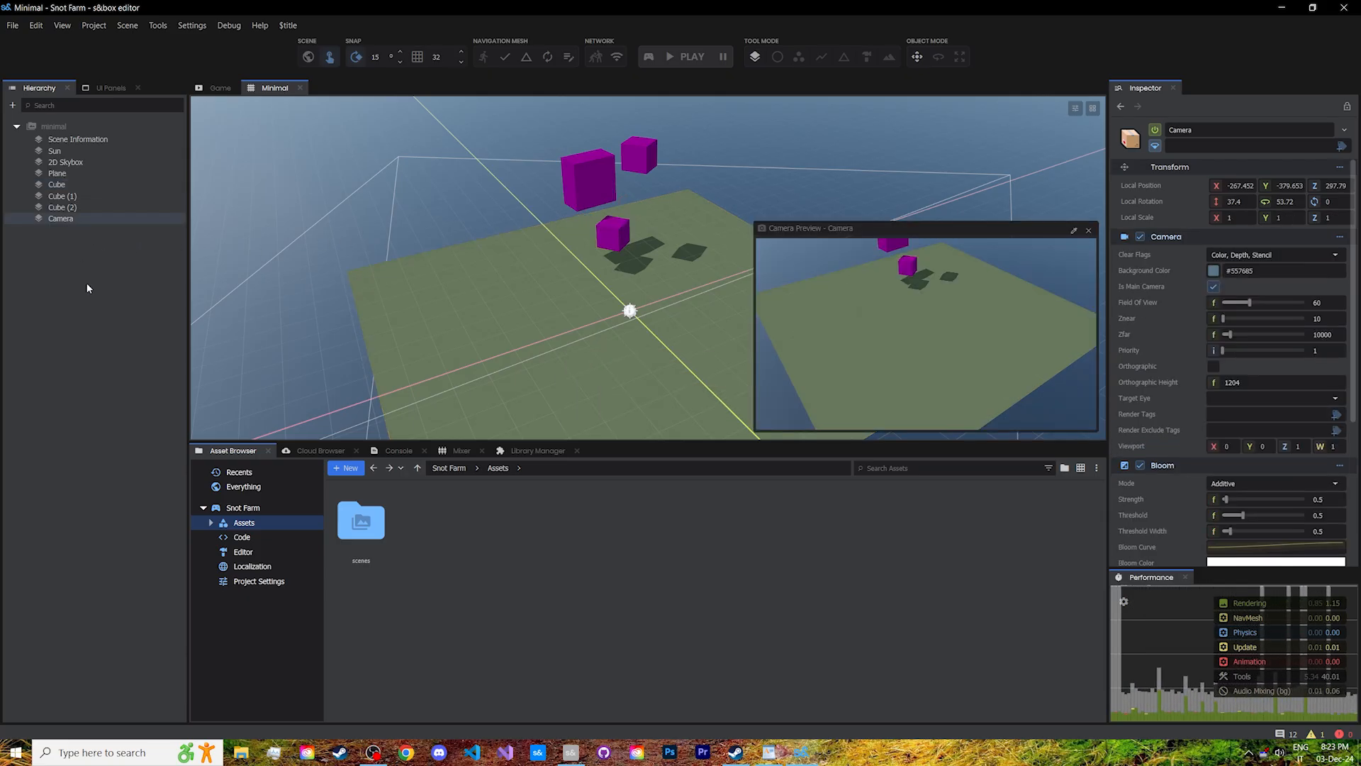
right_click(95, 290)
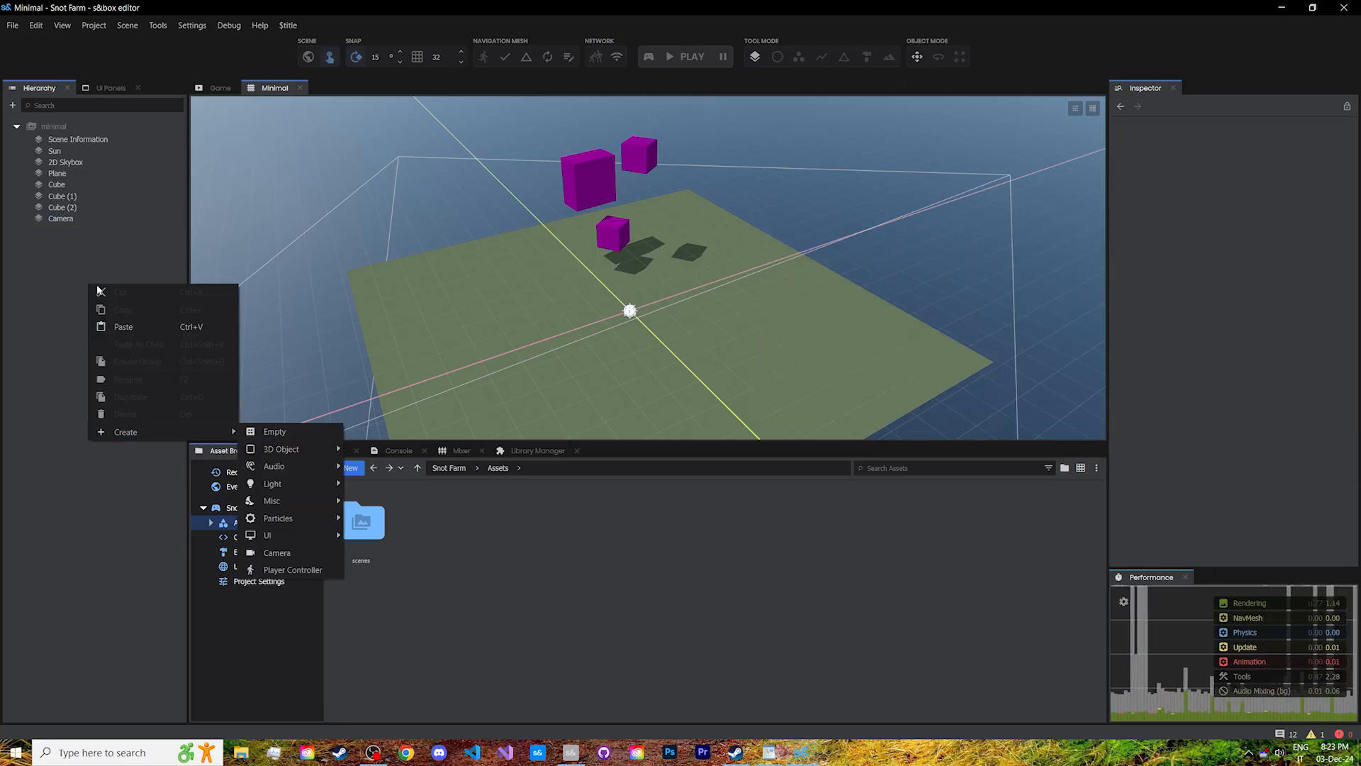
click(61, 218)
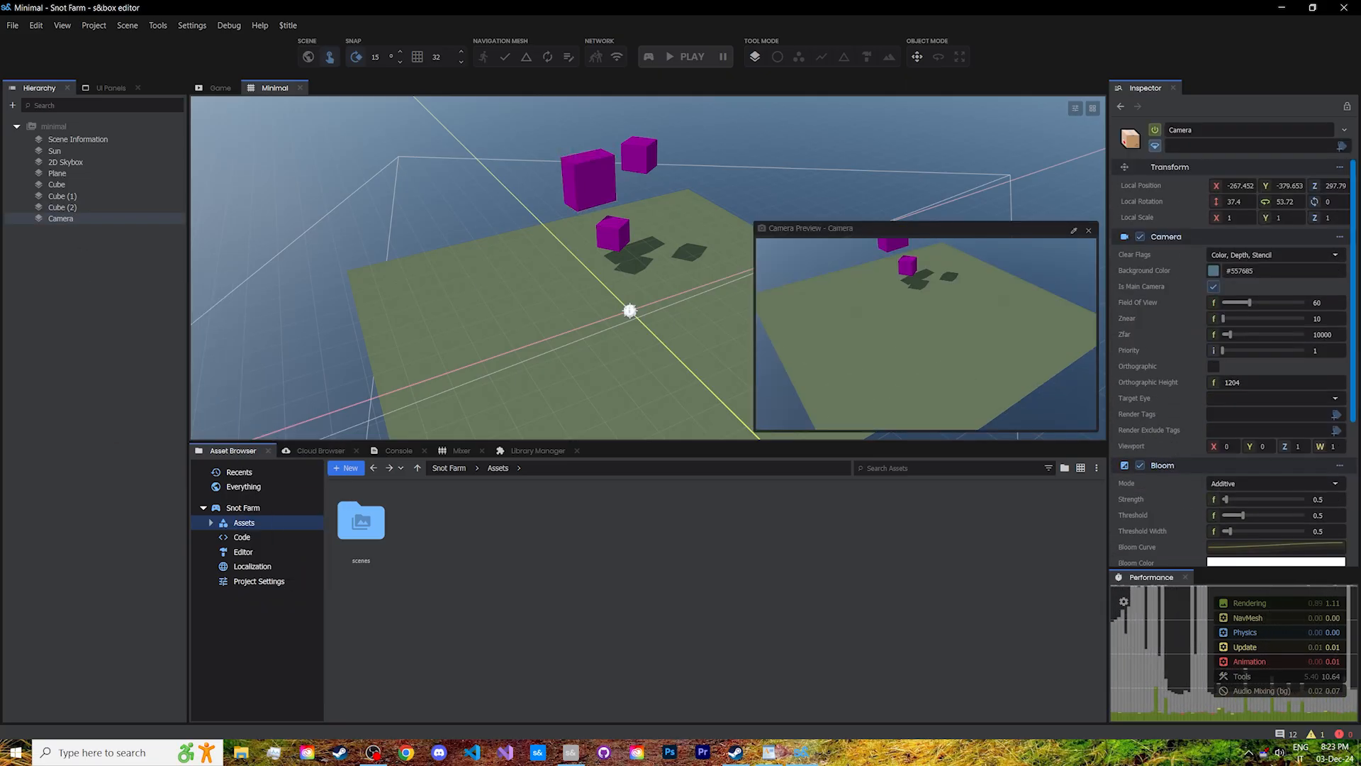
scroll(down, 3)
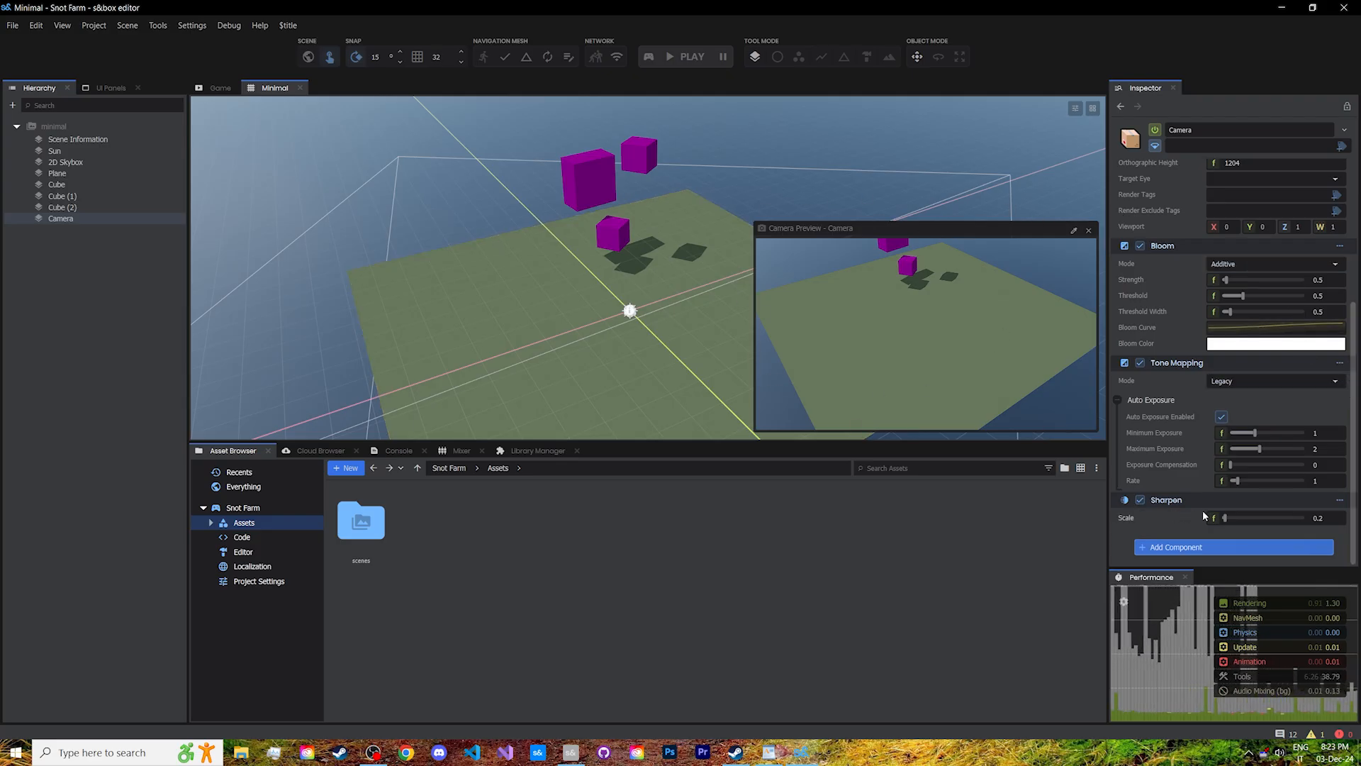
drag(1223, 517, 1227, 517)
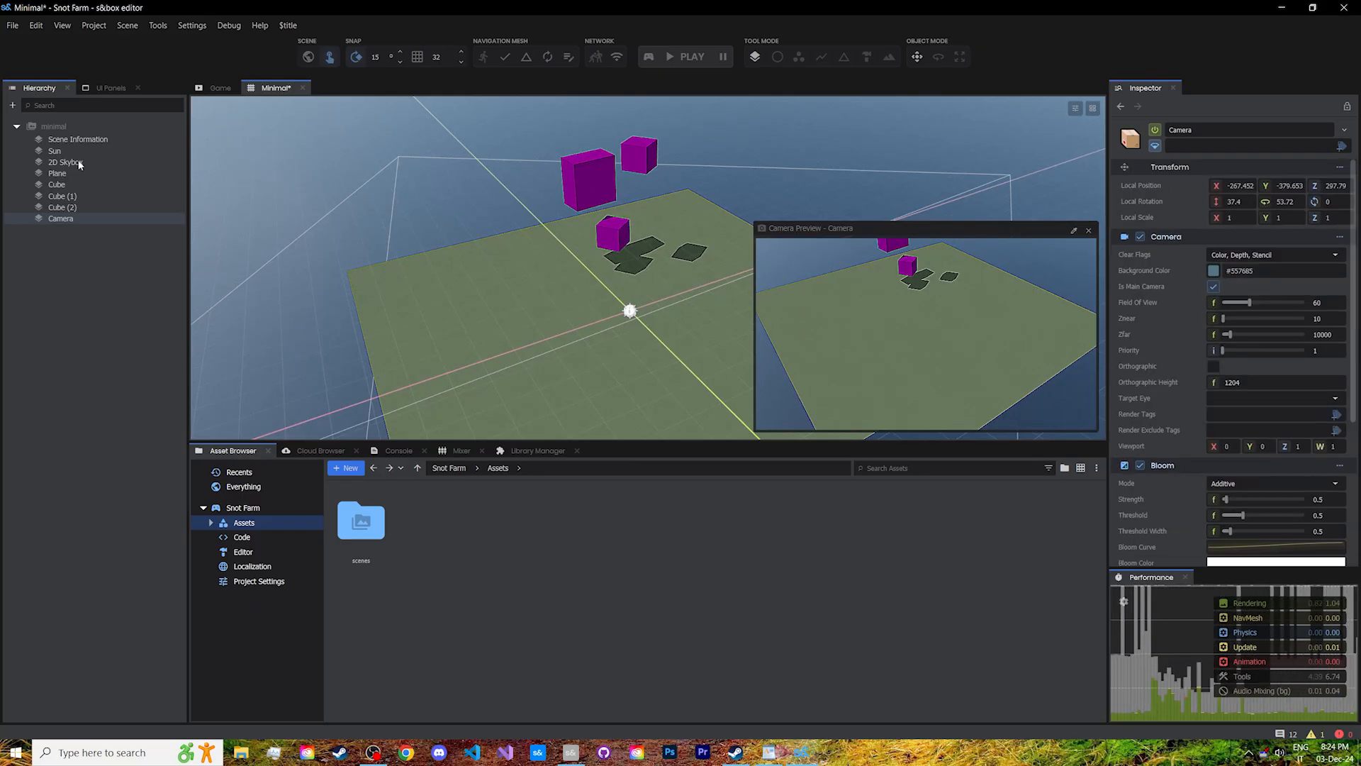
Step: Select the 2D Skybox to show its sky material and envmap probe components
click(65, 162)
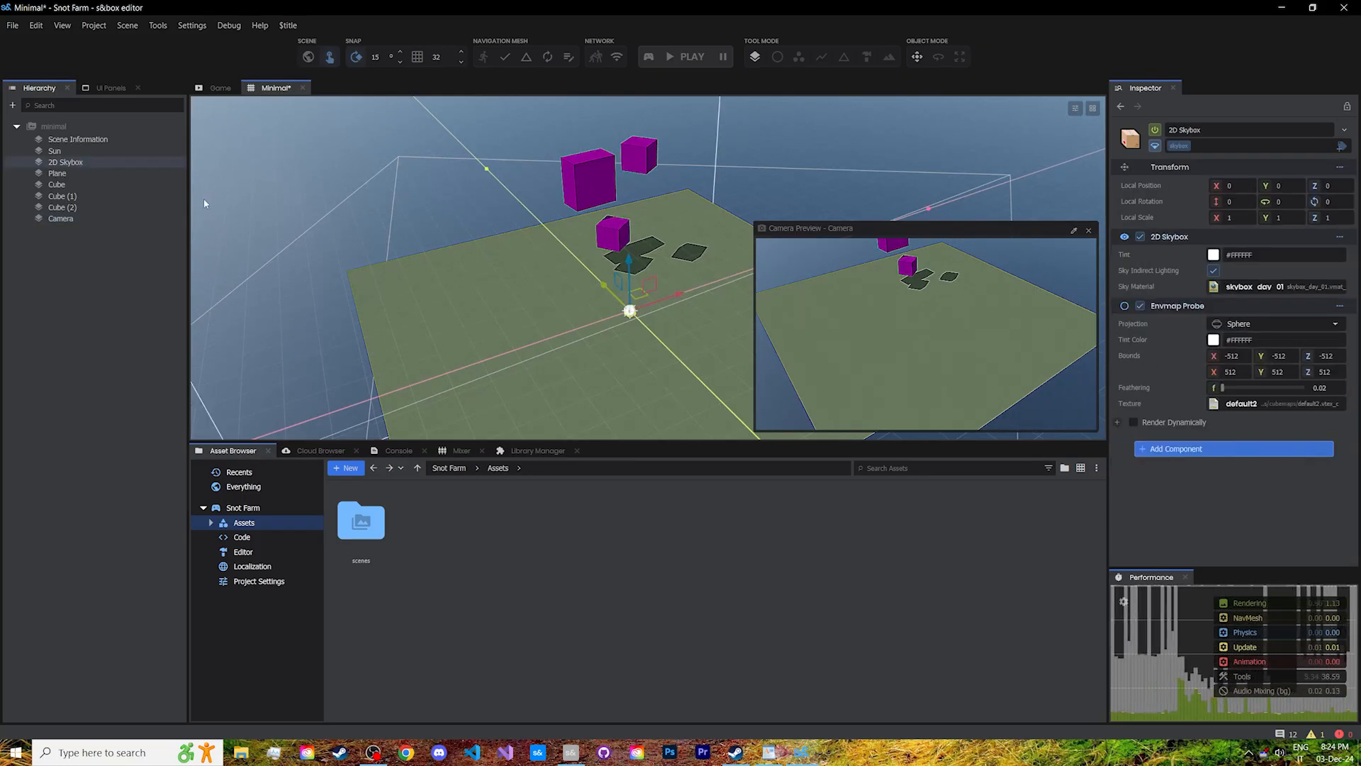
mouse_move(385, 252)
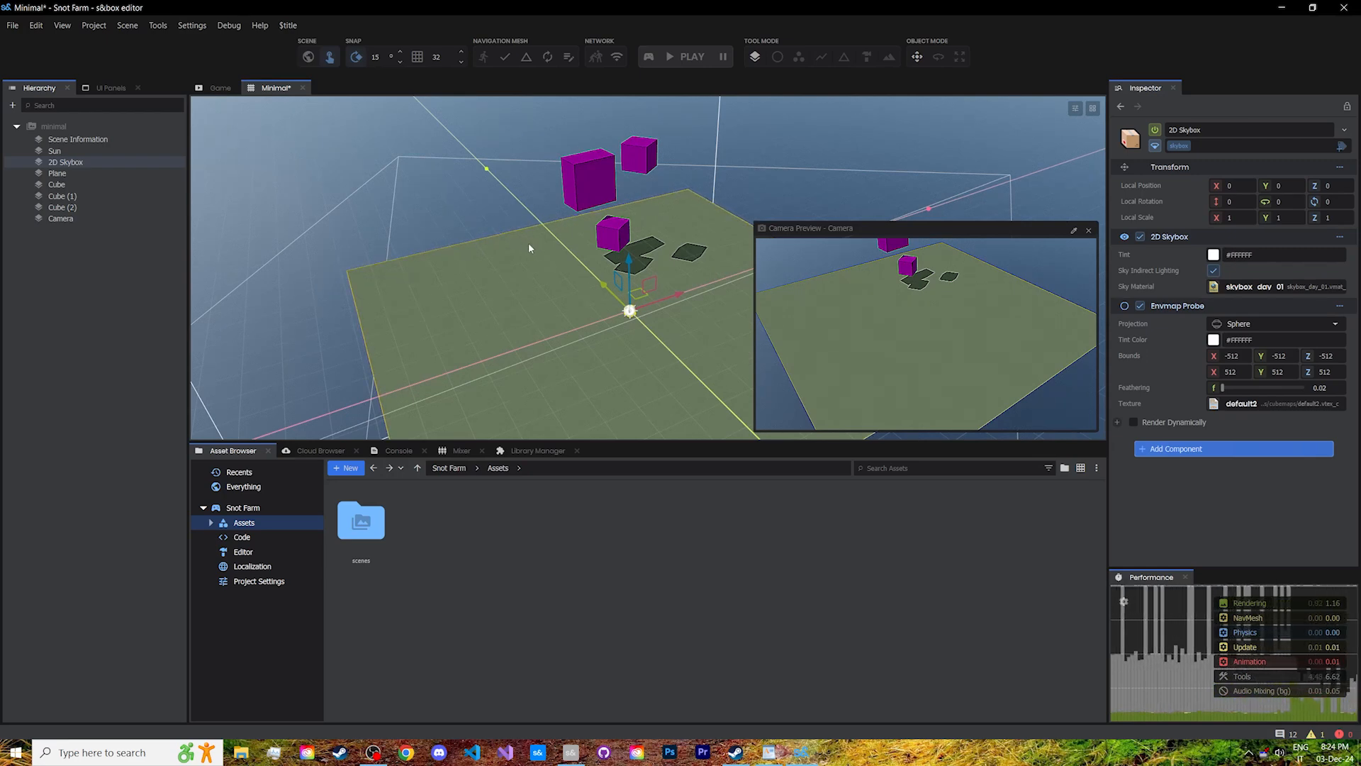
mouse_move(658, 230)
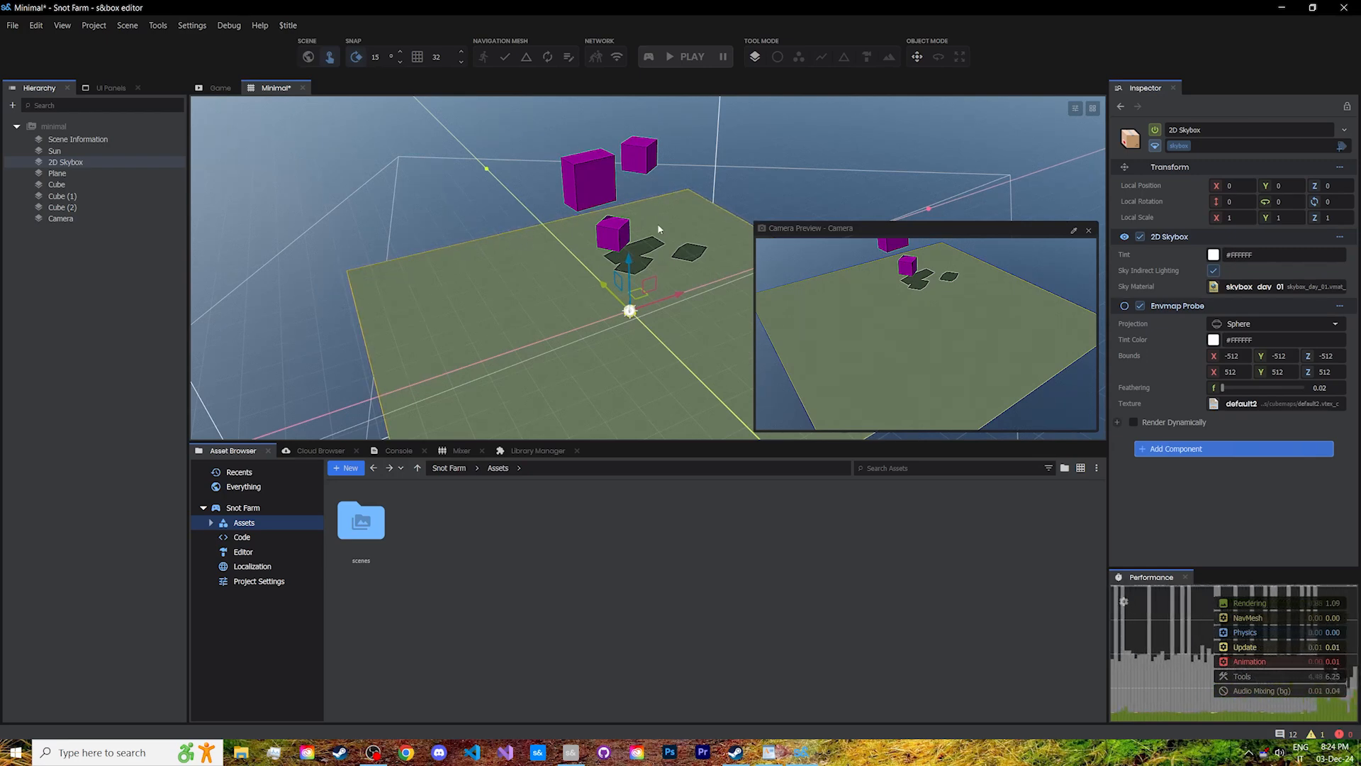